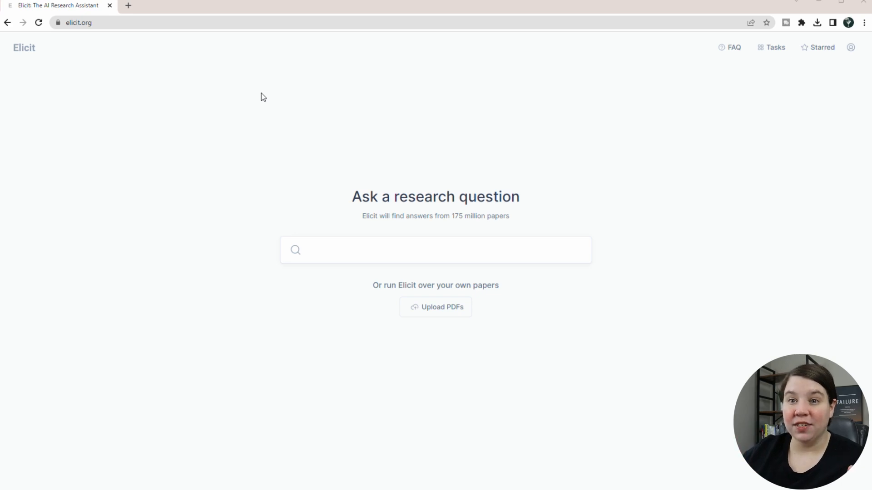
mouse_move(269, 109)
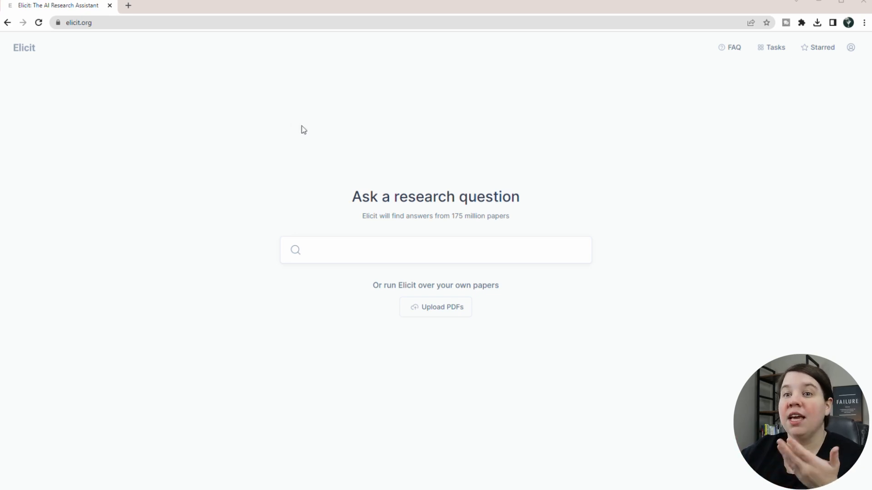
Bring up the example research questions and recent searches from the question box
left_click(435, 250)
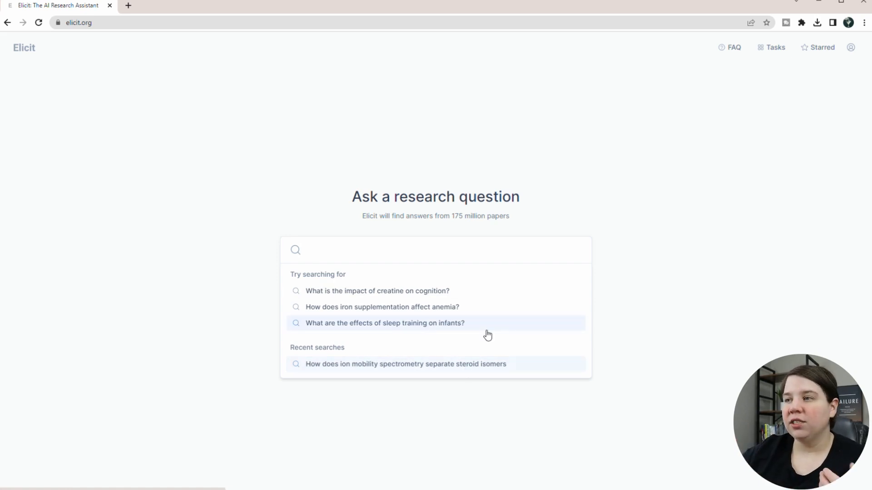
Rerun the recent 'How does ion mobility spectrometry separate steroid isomers' search and review its papers
left_click(406, 364)
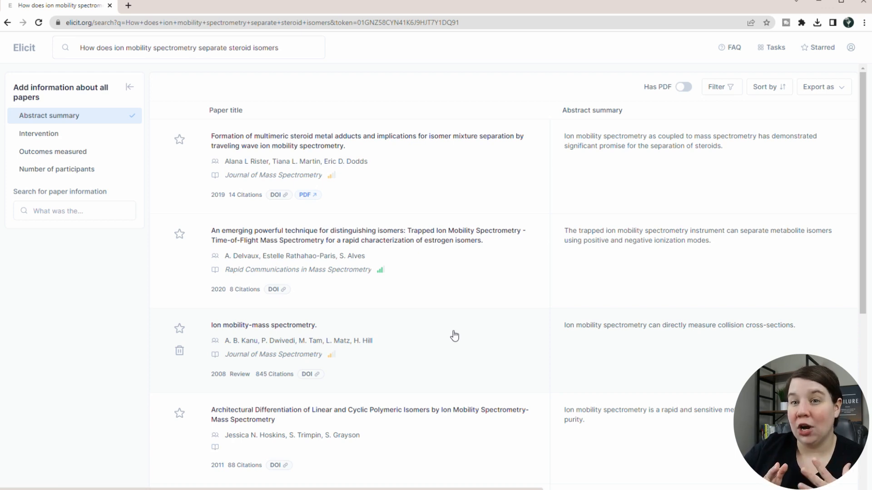
scroll("down", 3)
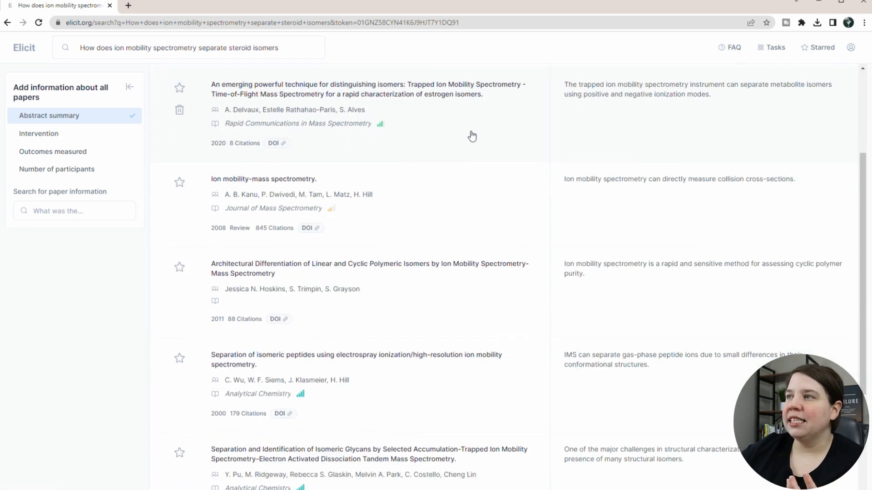
scroll("down", 3)
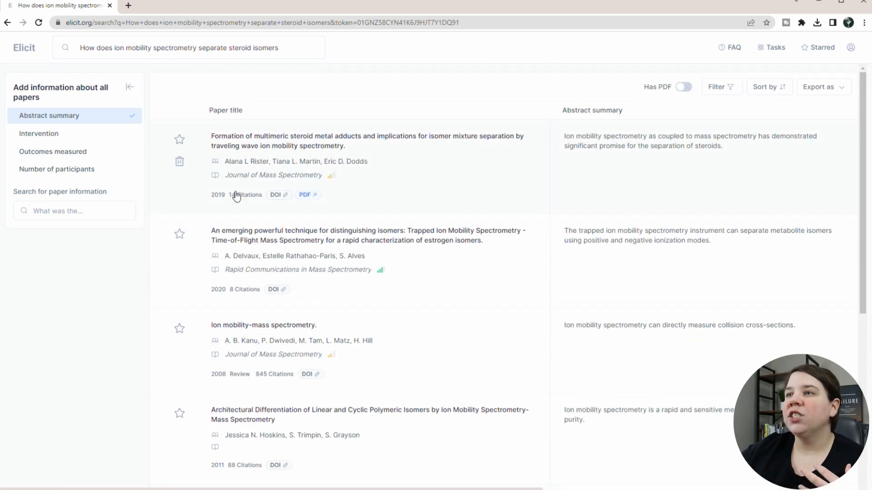
mouse_move(233, 107)
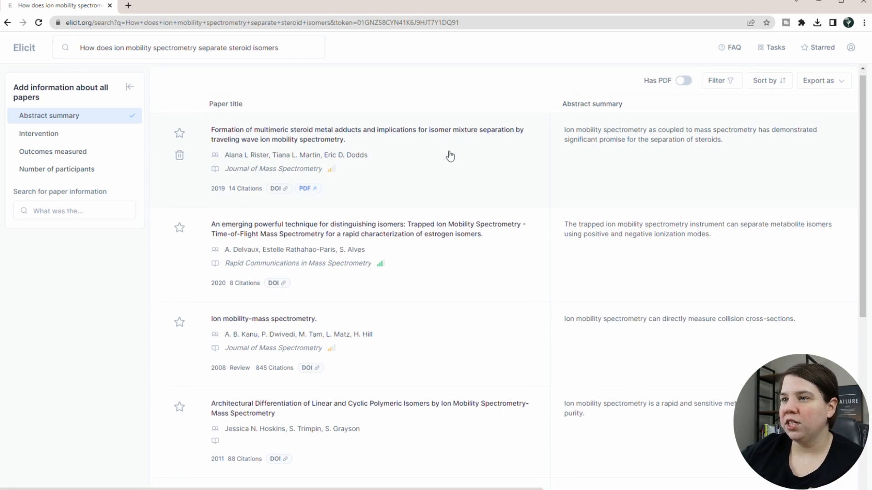
scroll("down", 3)
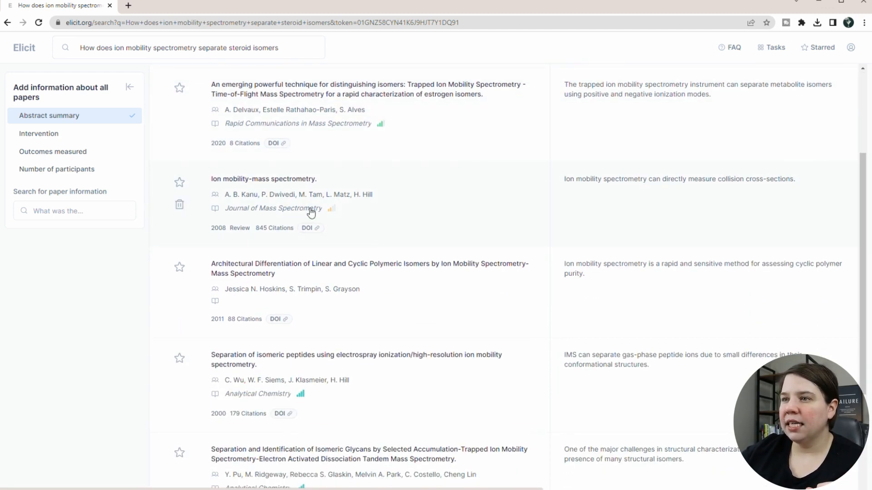
mouse_move(366, 244)
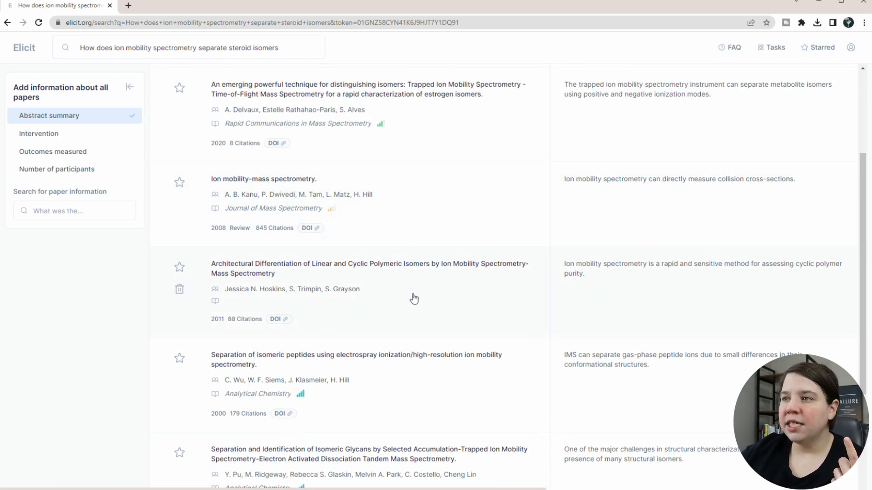
scroll("down", 3)
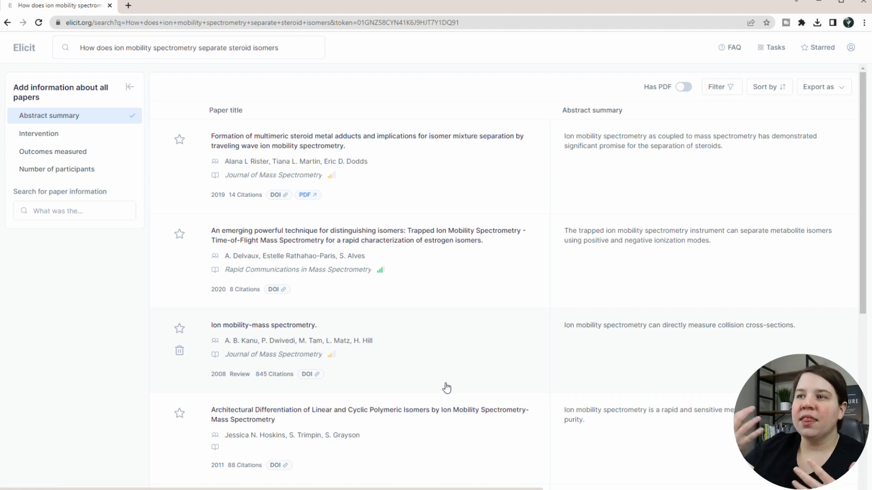
mouse_move(472, 358)
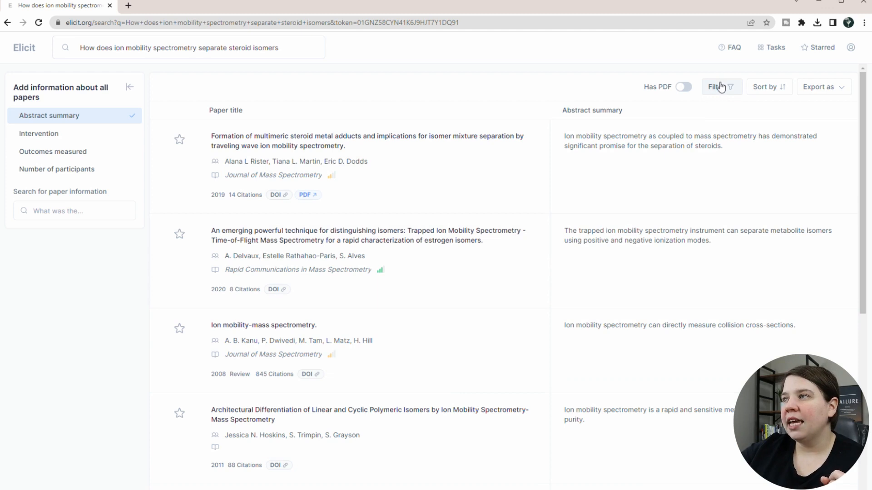
Filter results to papers whose abstracts contain the keyword 'steroid'
left_click(716, 87)
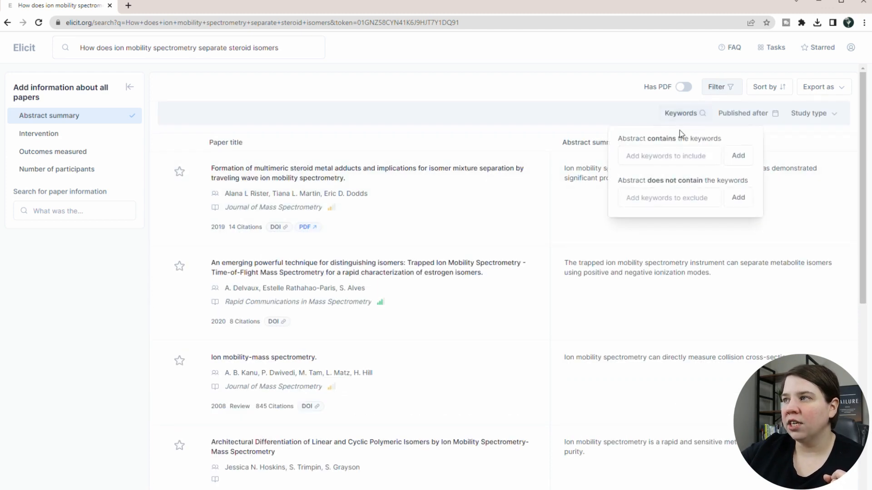
type("steroid")
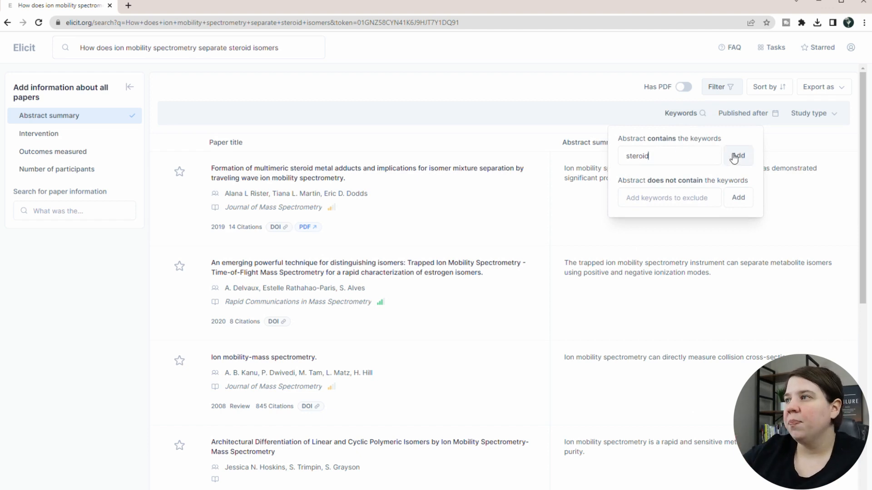
left_click(737, 155)
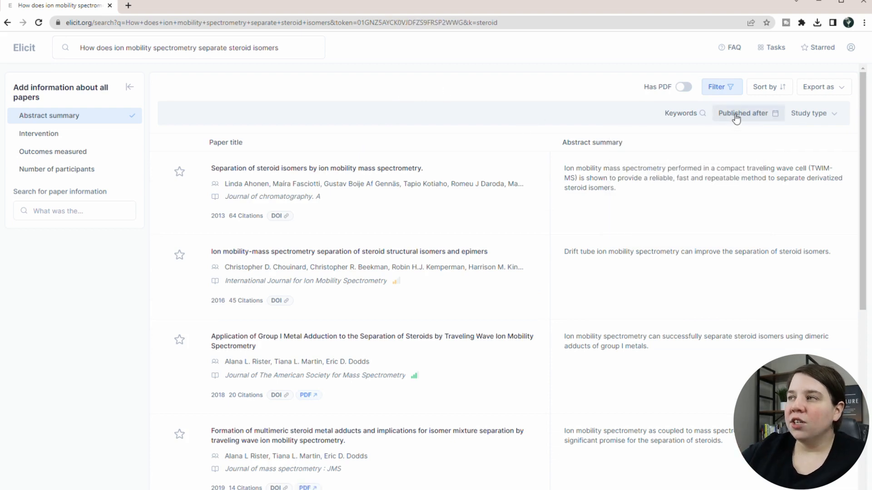
left_click(744, 112)
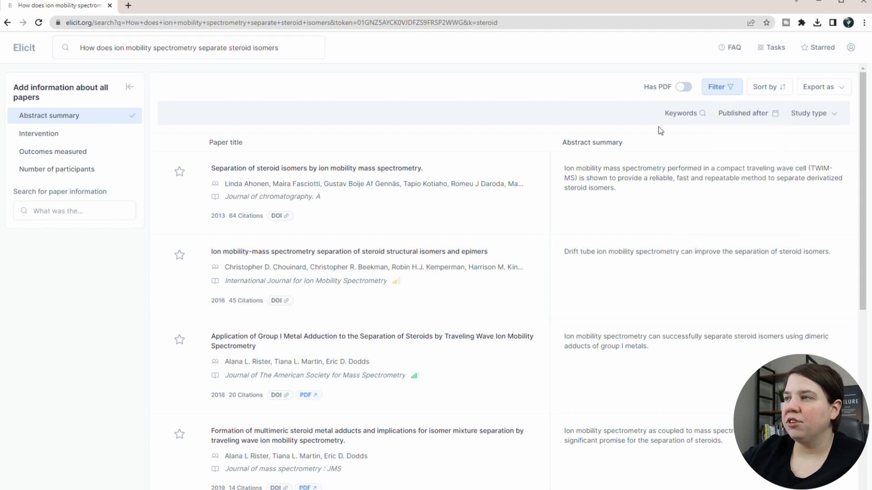
mouse_move(390, 246)
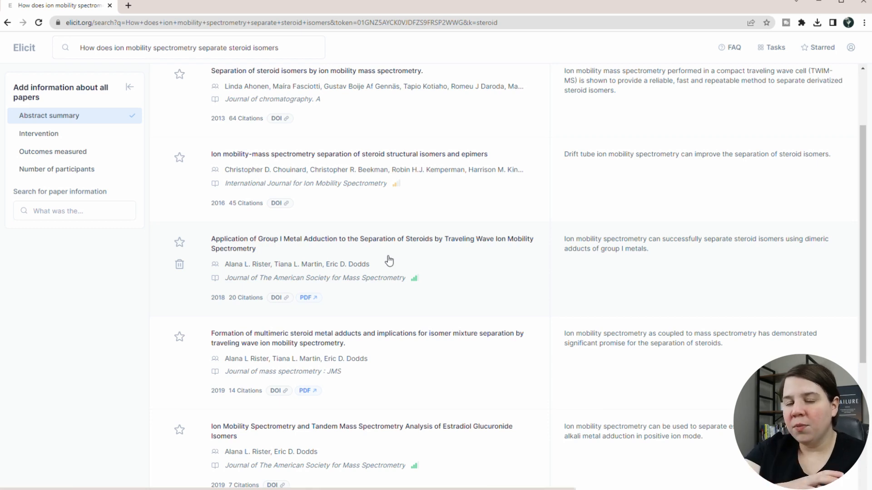
Review the steroid-filtered papers down to the 2020 ion mobility review
scroll("down", 3)
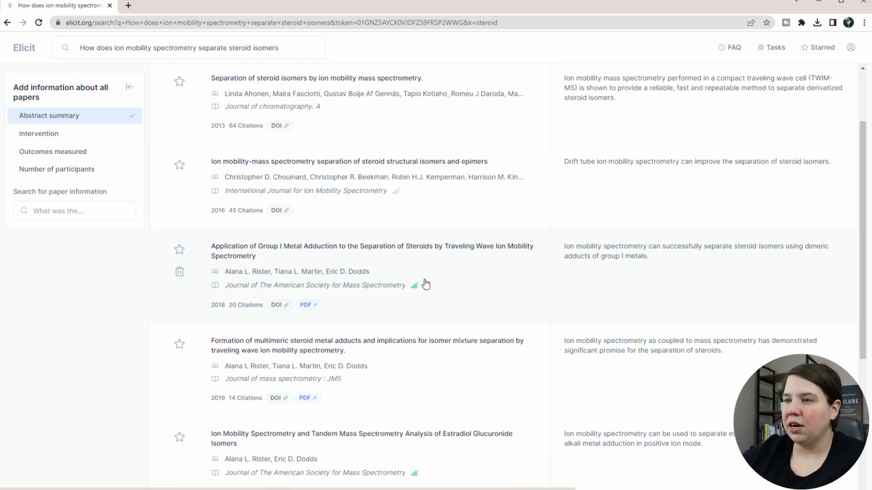
scroll("down", 3)
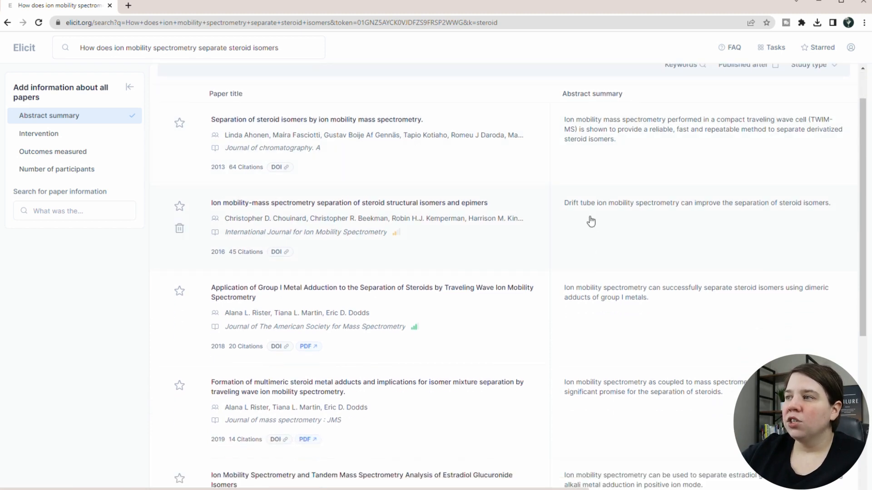
scroll("down", 3)
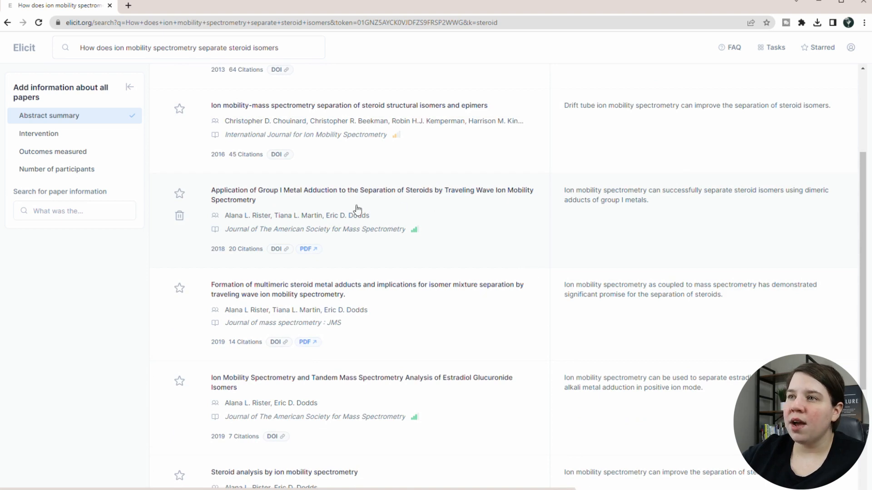
mouse_move(382, 200)
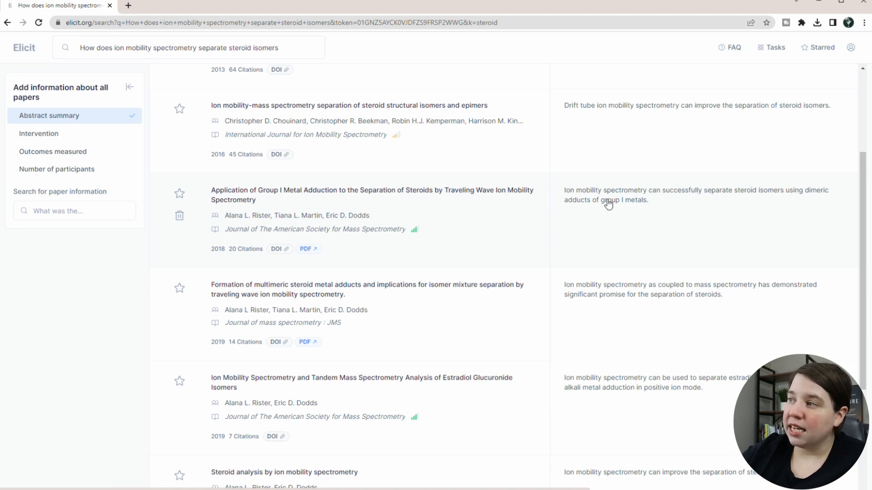
mouse_move(657, 202)
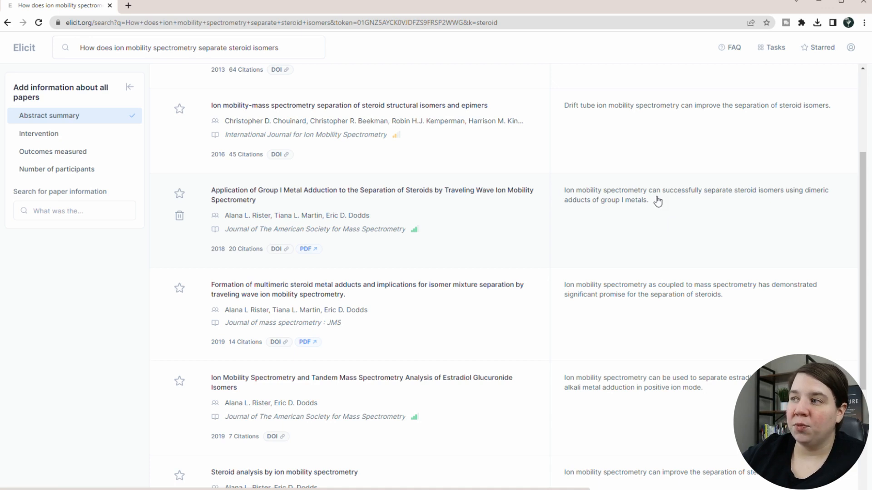
mouse_move(655, 201)
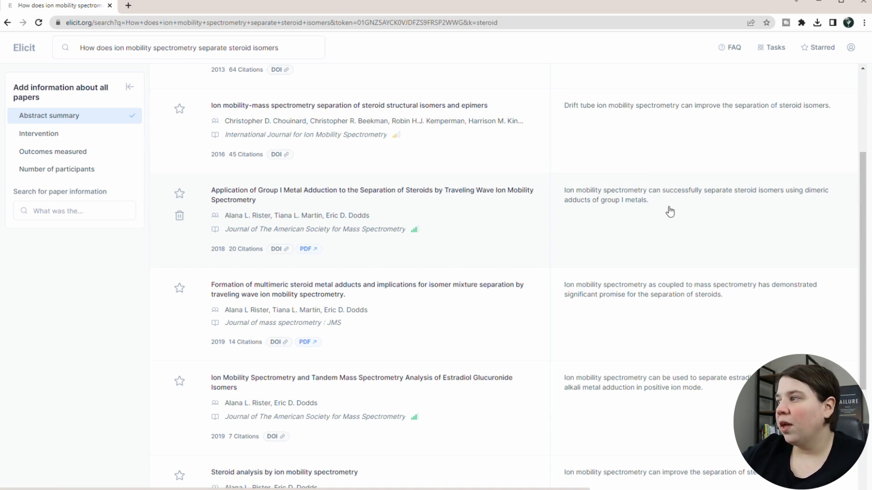
scroll("down", 3)
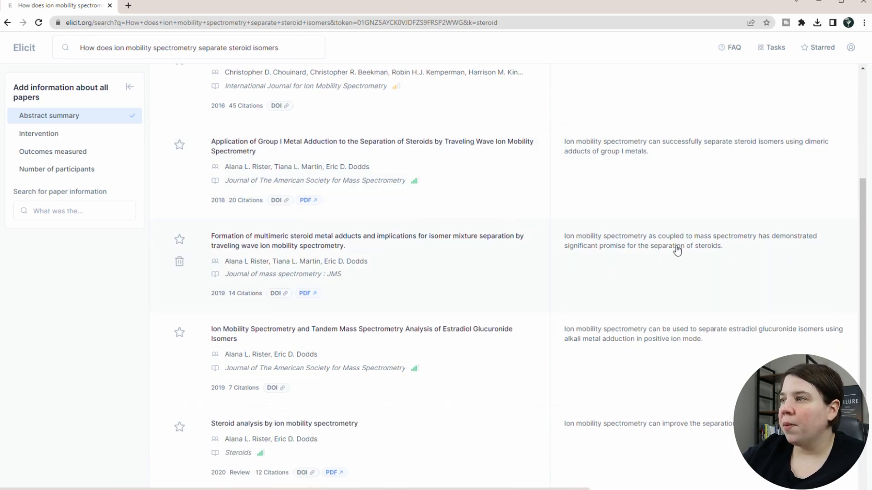
mouse_move(475, 239)
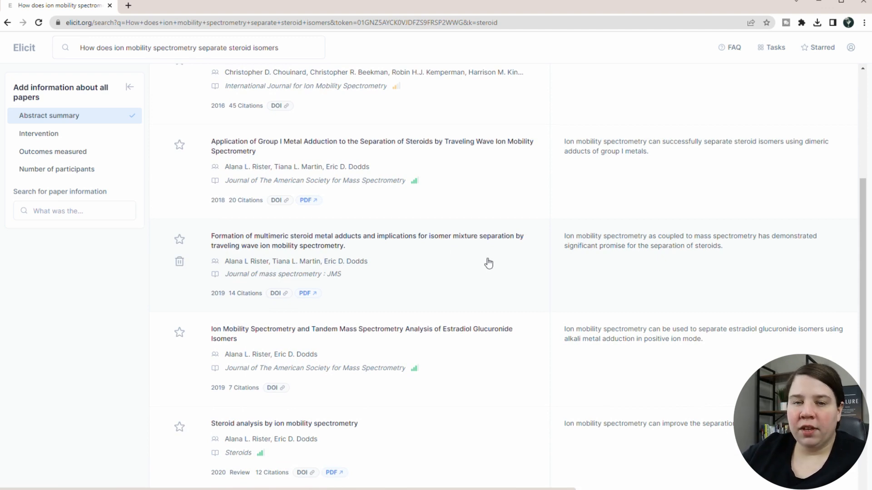
mouse_move(475, 260)
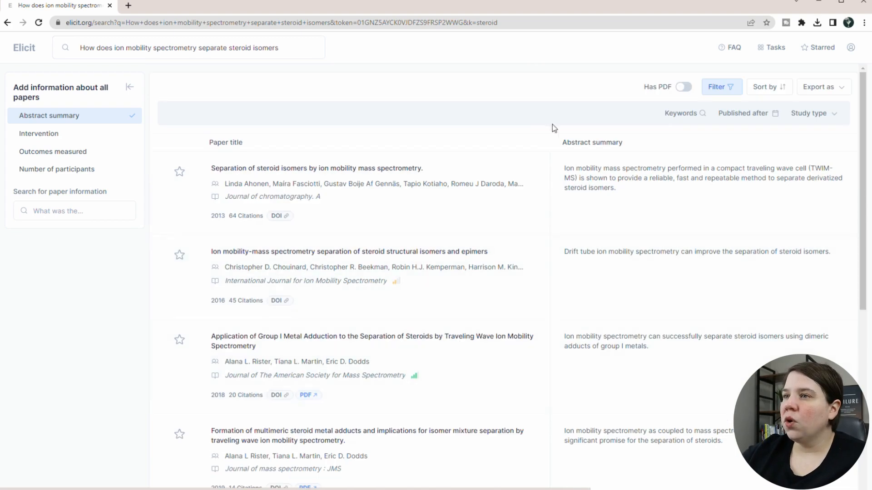
Load more steroid-filtered papers with Show more and return to the top of the list
scroll("down", 3)
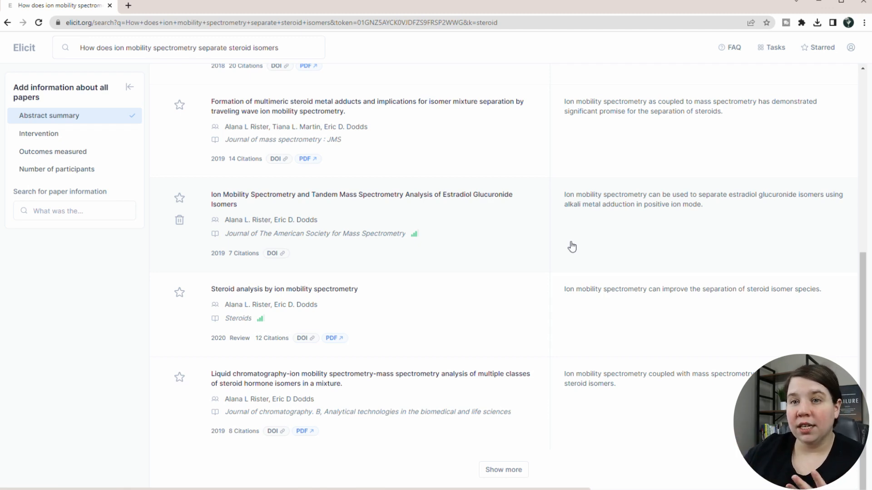
mouse_move(503, 464)
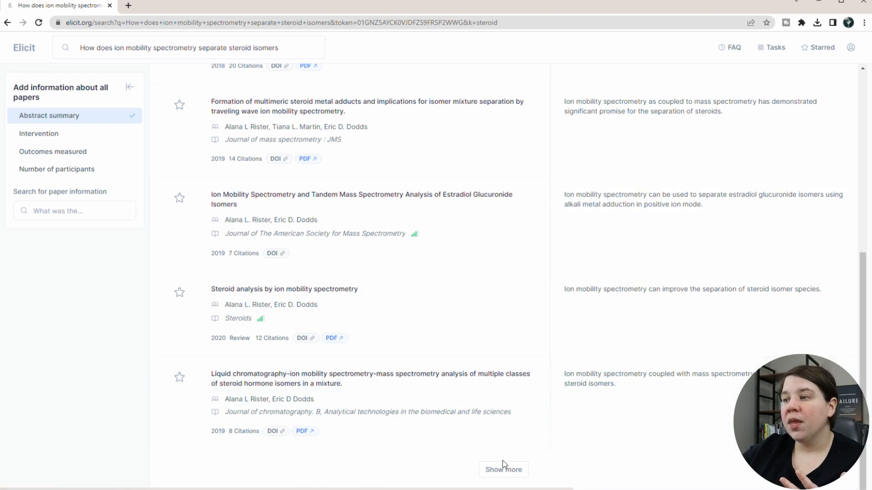
left_click(502, 470)
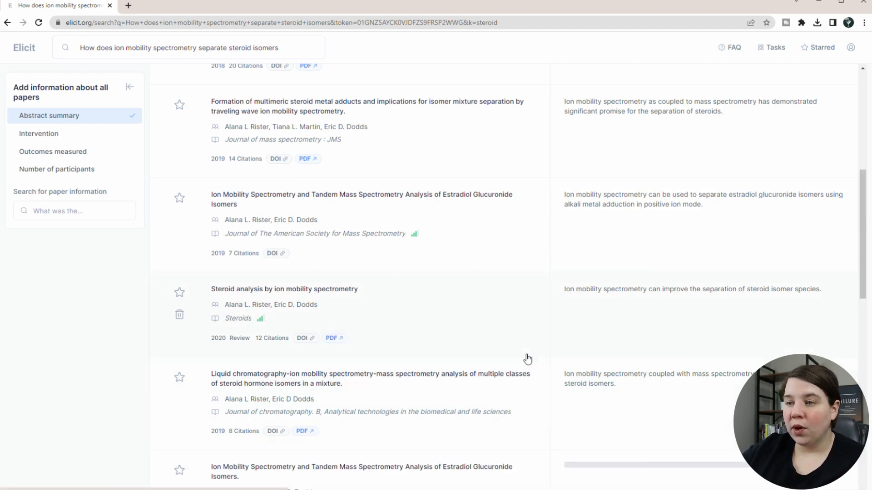
scroll("down", 3)
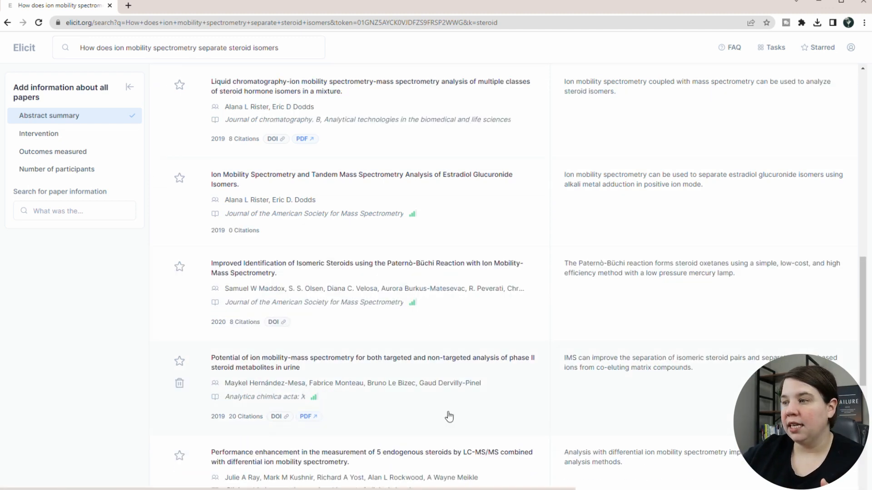
left_click(765, 88)
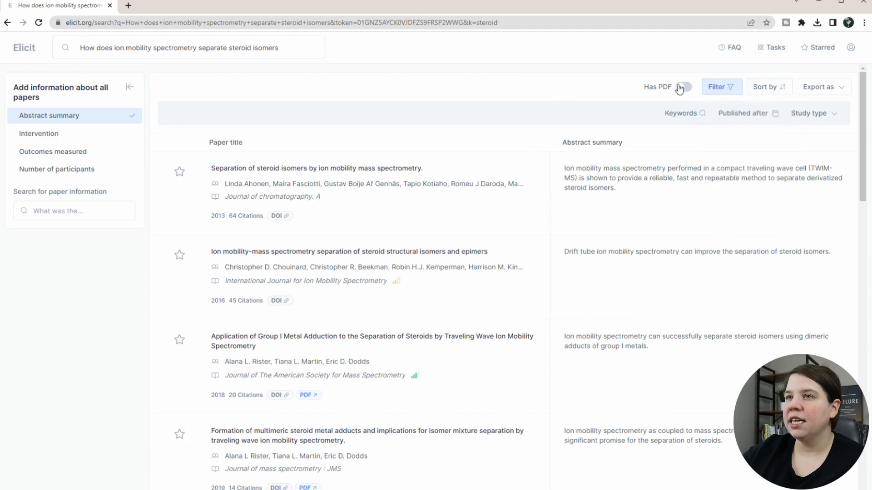
left_click(720, 88)
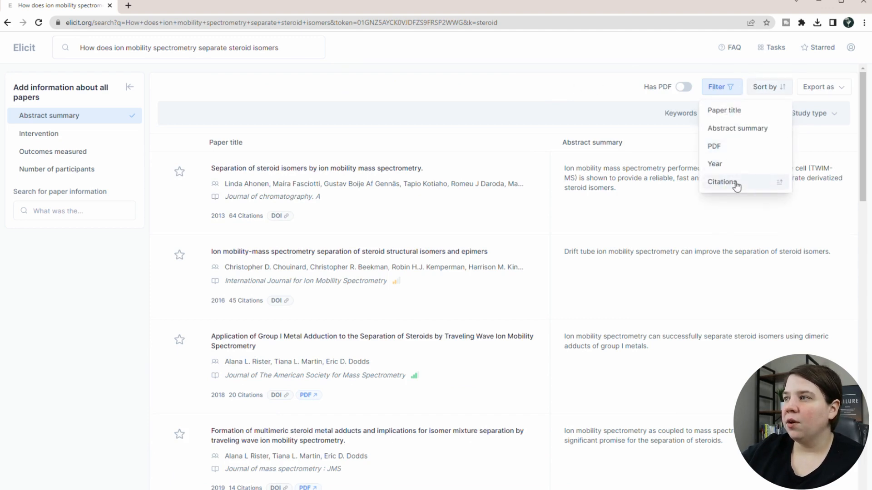
left_click(722, 182)
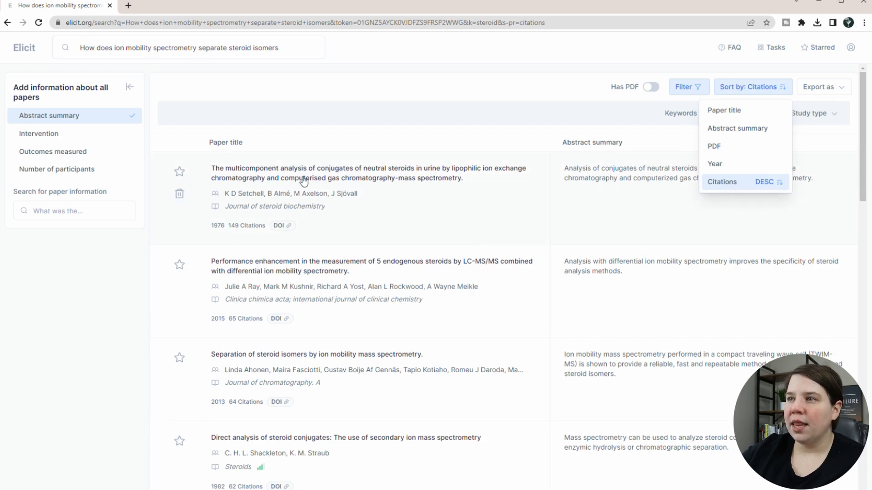
mouse_move(380, 173)
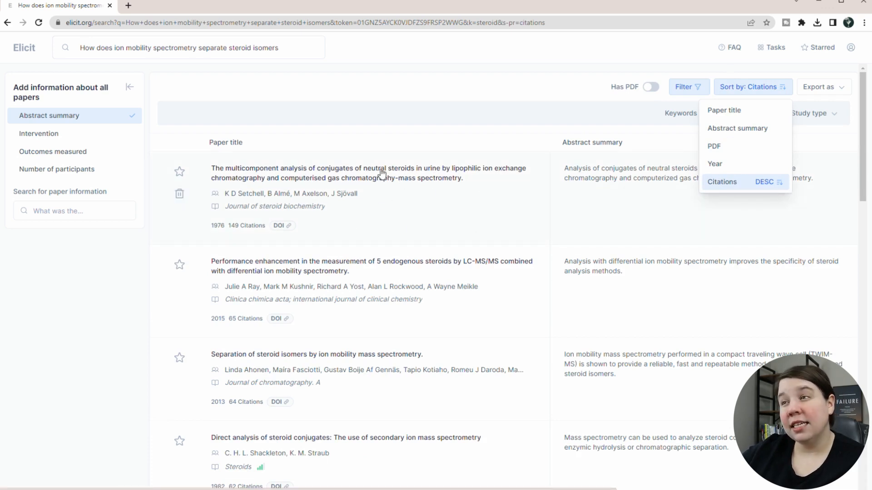
mouse_move(325, 188)
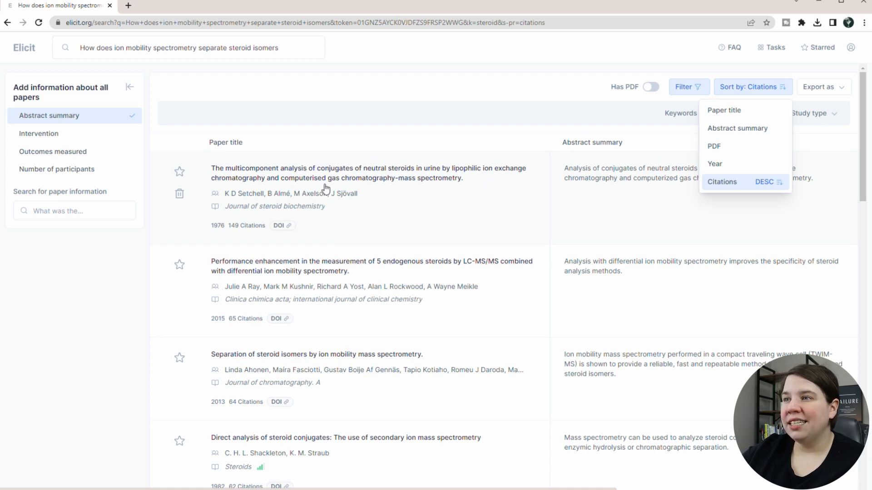
mouse_move(627, 160)
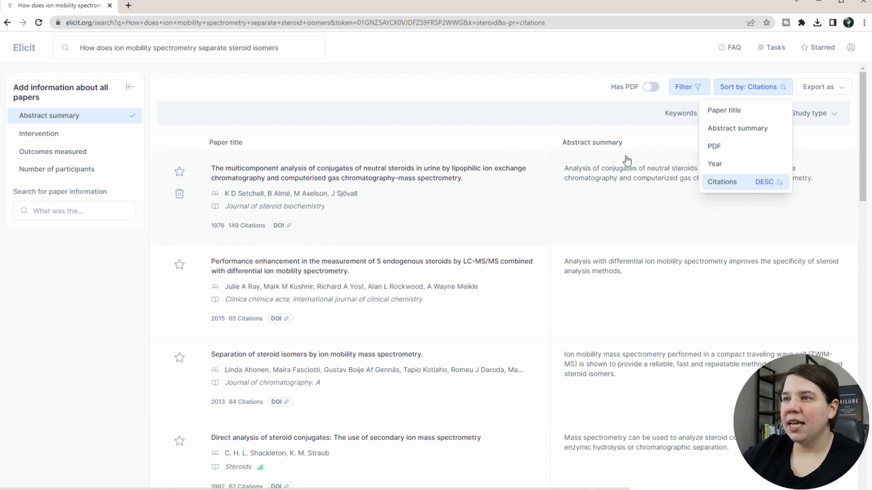
left_click(724, 109)
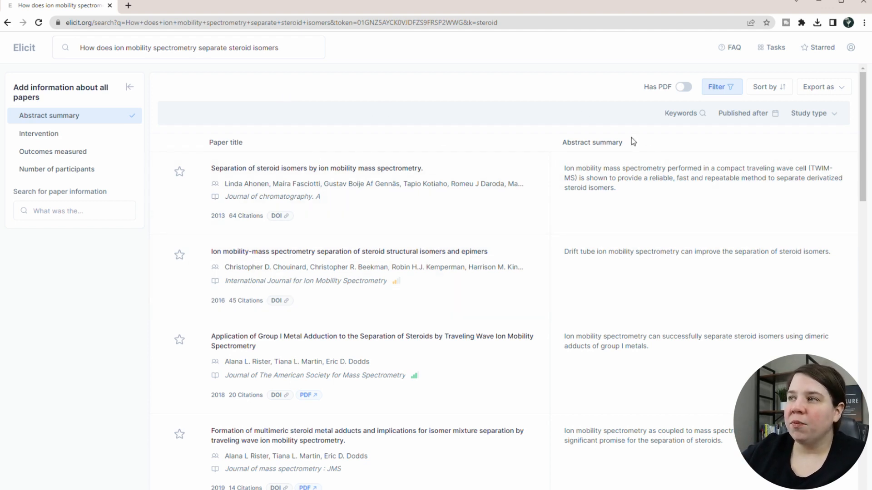
mouse_move(581, 151)
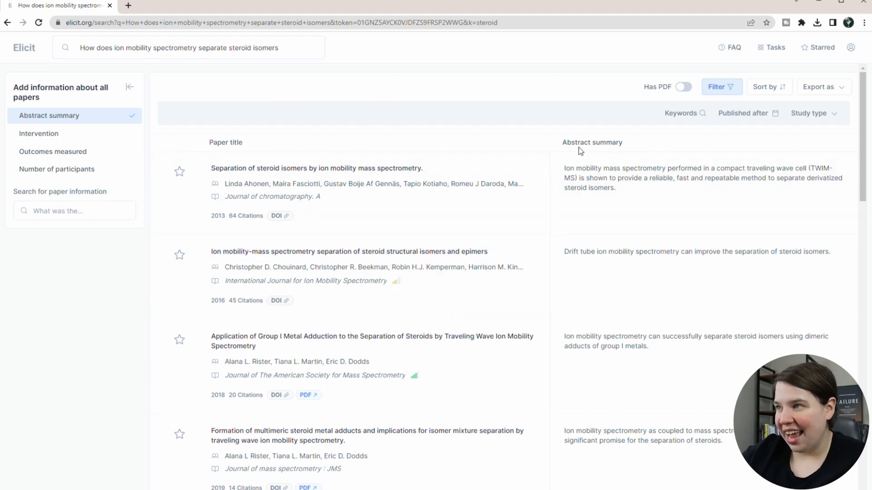
Add a Journal column from the paper information list to the results table
left_click(74, 211)
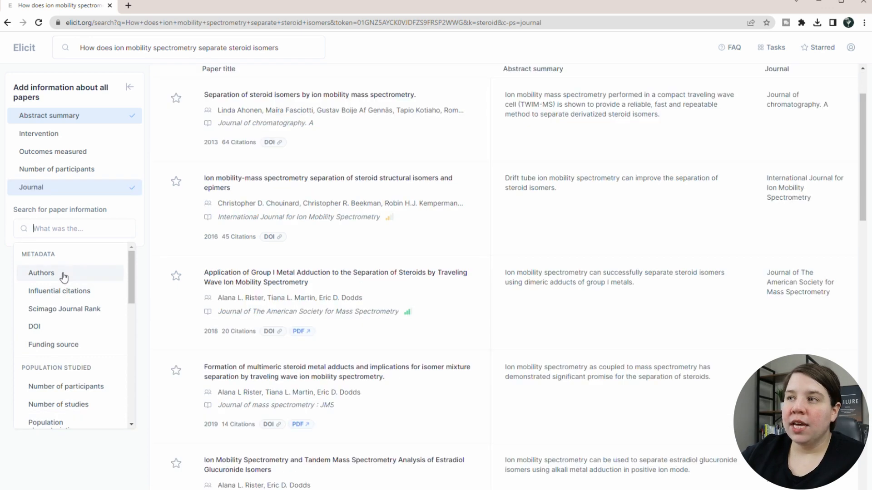
mouse_move(43, 300)
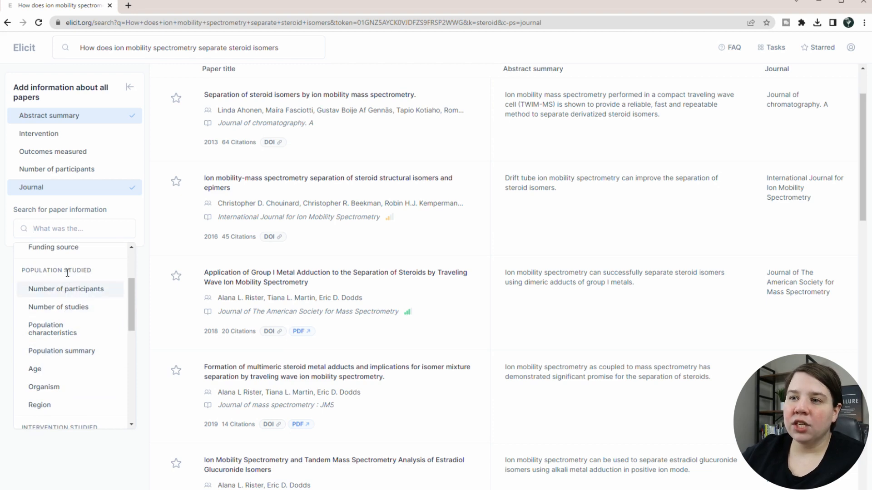
mouse_move(66, 360)
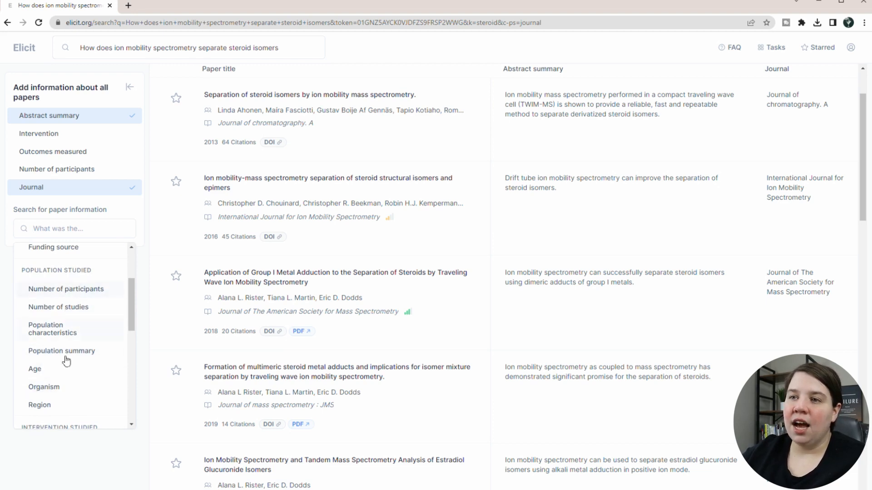
left_click(75, 228)
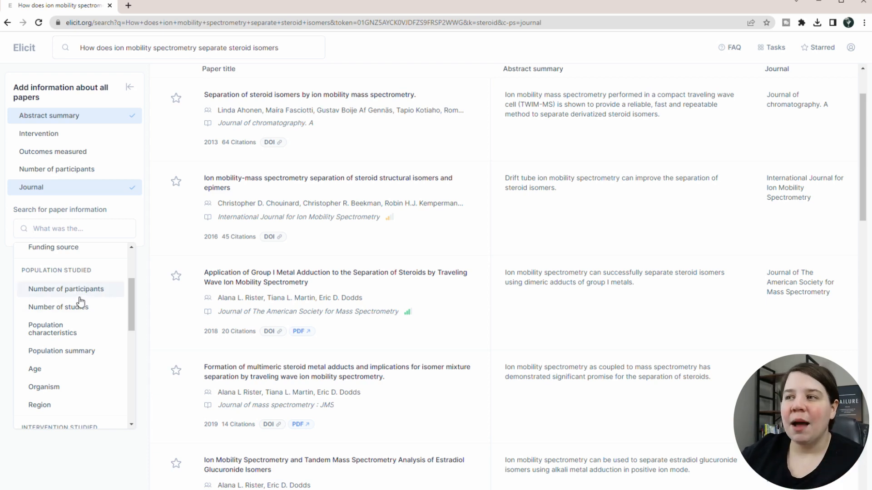
Add Intervention, Detailed abstract summary and Main findings columns from the Result section
scroll("down", 3)
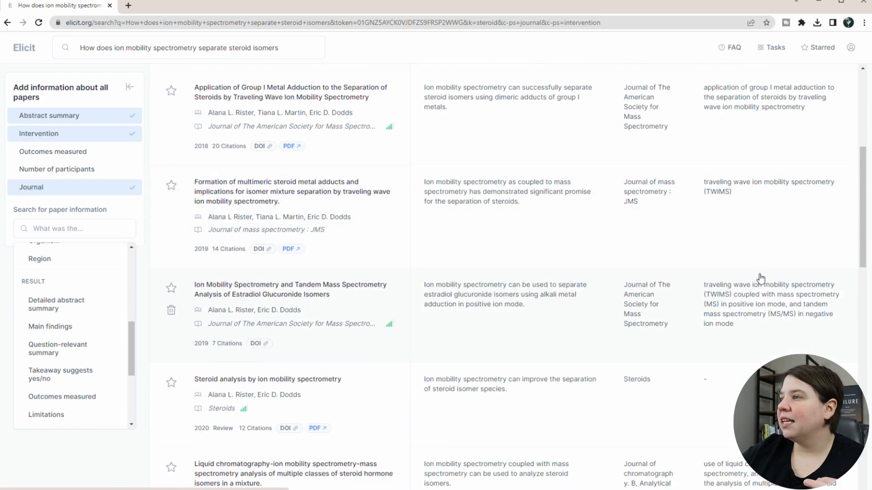
scroll("down", 3)
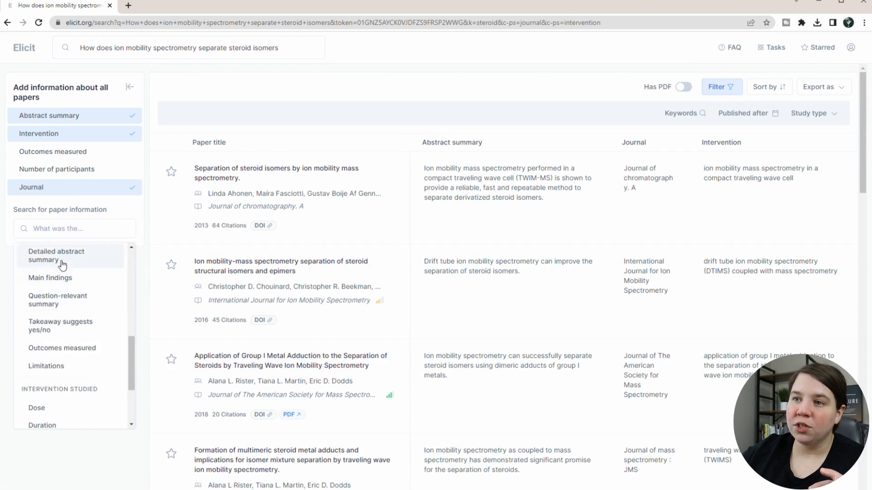
left_click(57, 255)
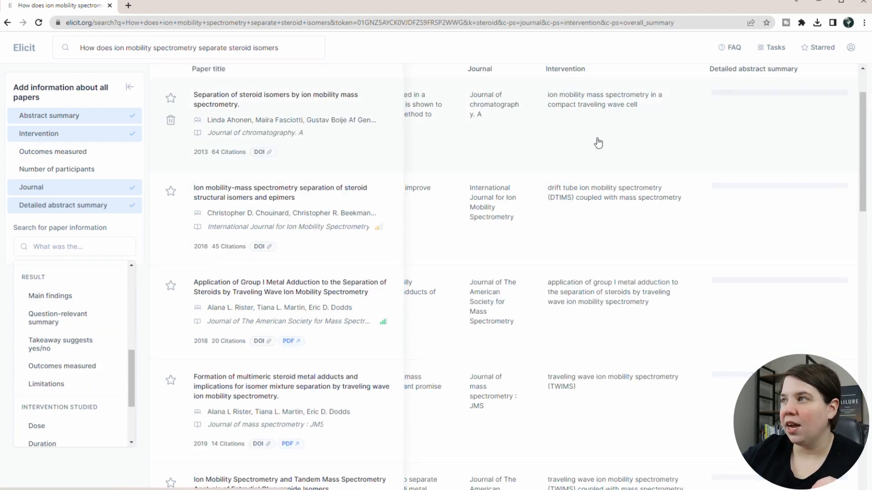
scroll("down", 3)
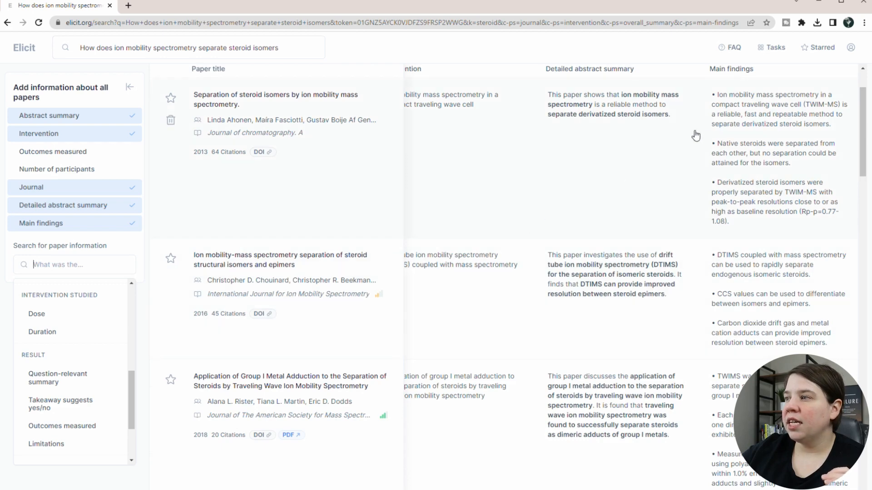
mouse_move(744, 304)
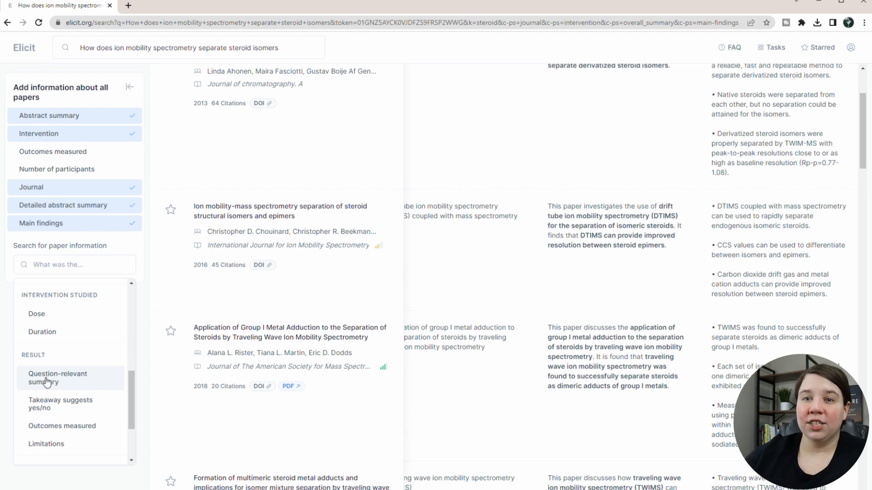
Add Question-relevant summary and Limitations columns and review the separation mechanisms shown
left_click(57, 377)
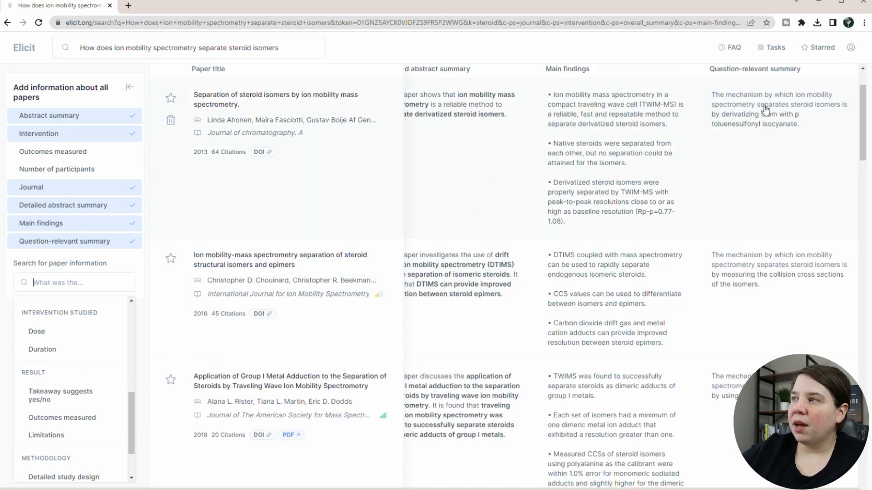
mouse_move(769, 118)
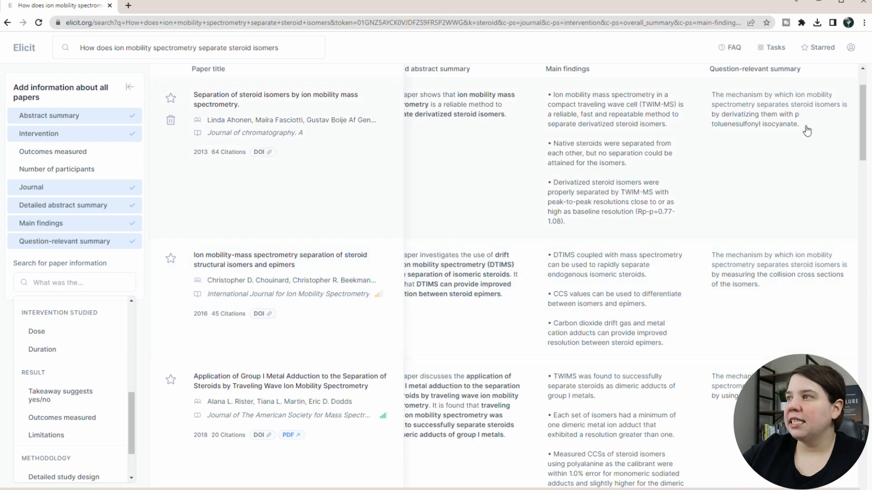
scroll("down", 3)
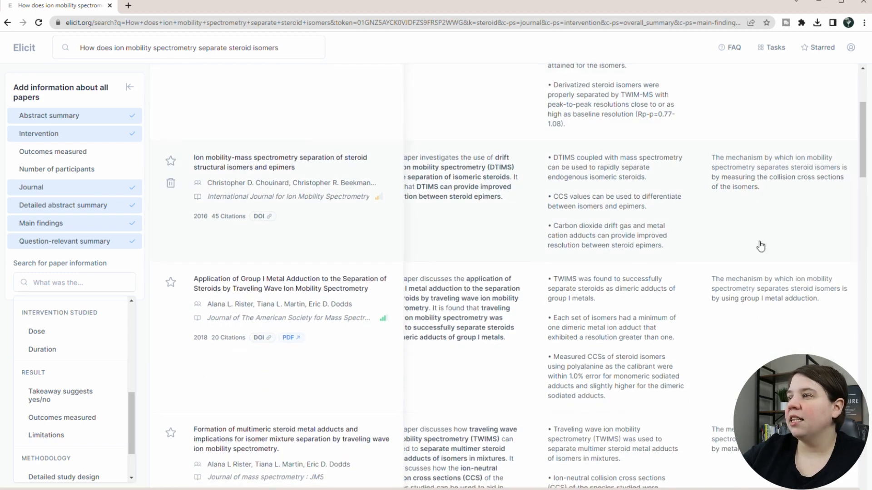
scroll("down", 3)
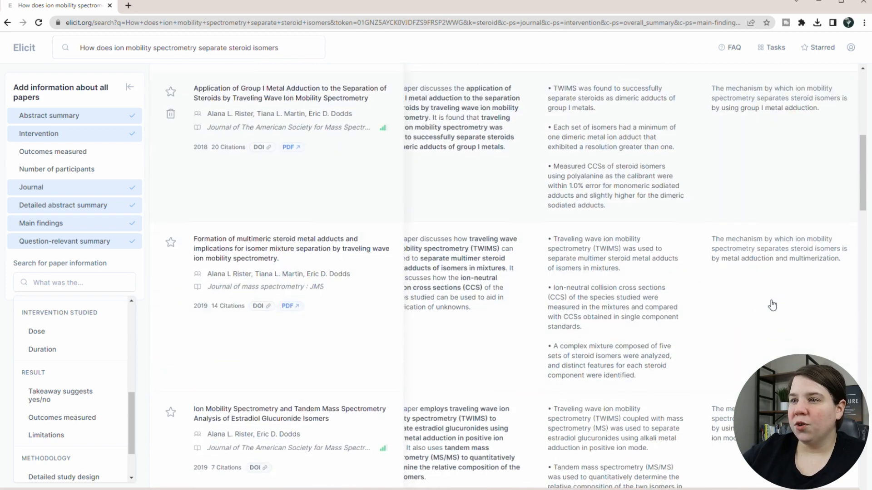
scroll("down", 3)
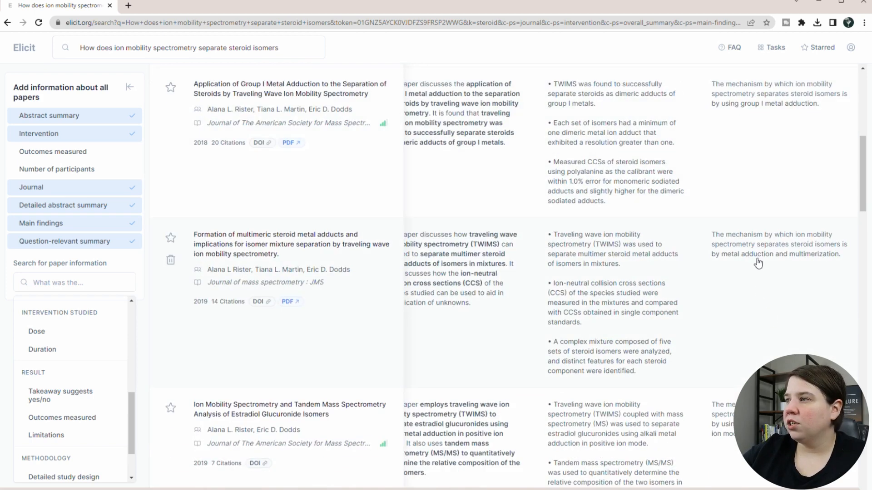
mouse_move(782, 291)
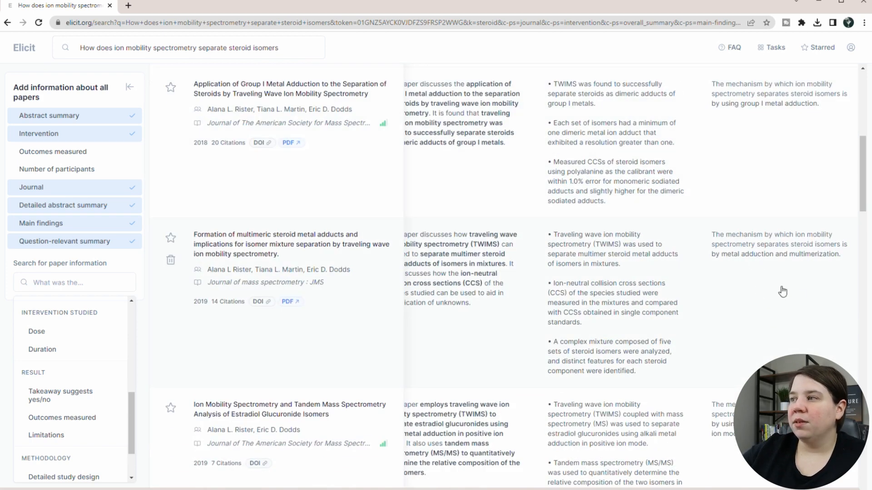
scroll("down", 3)
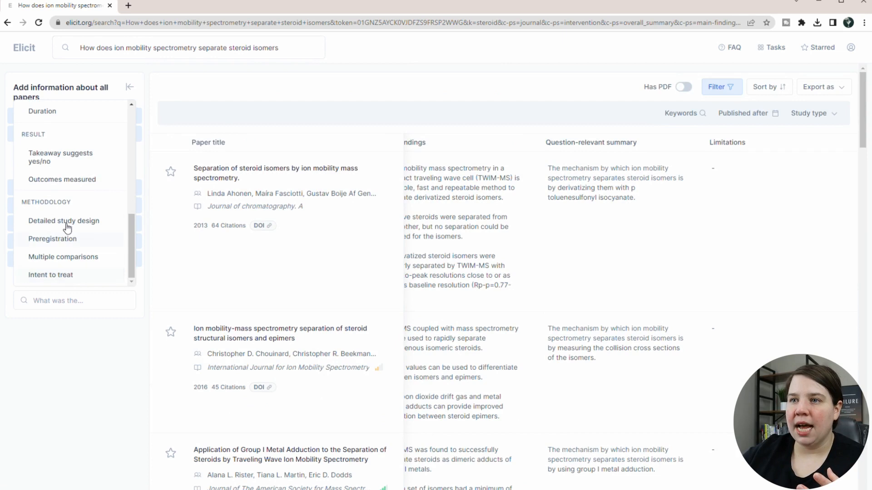
Export the results table as CSV and open the downloaded file
left_click(74, 300)
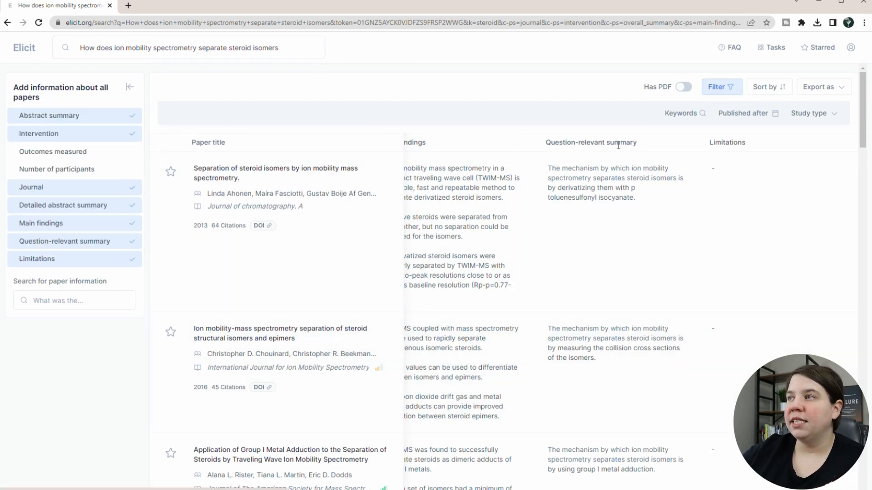
mouse_move(838, 94)
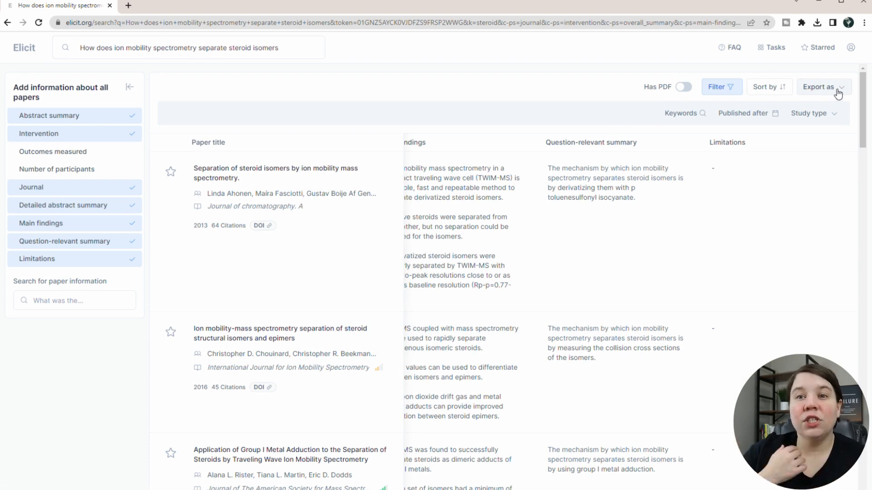
left_click(821, 87)
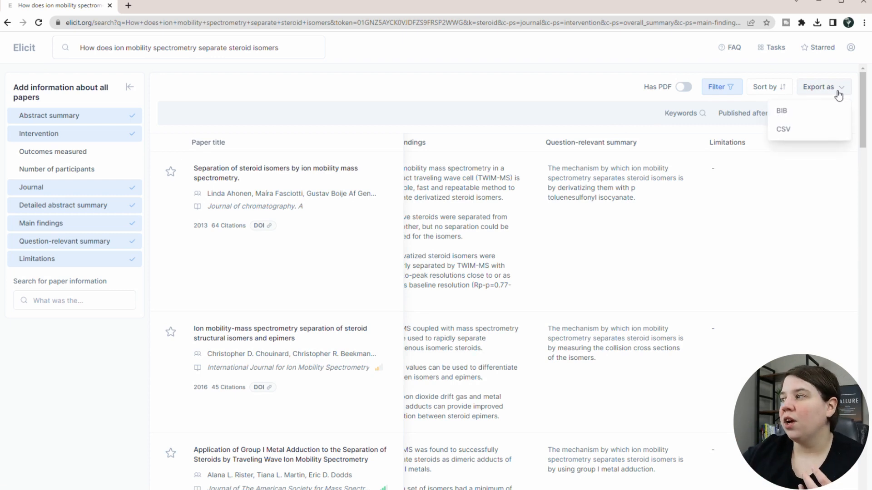
mouse_move(783, 129)
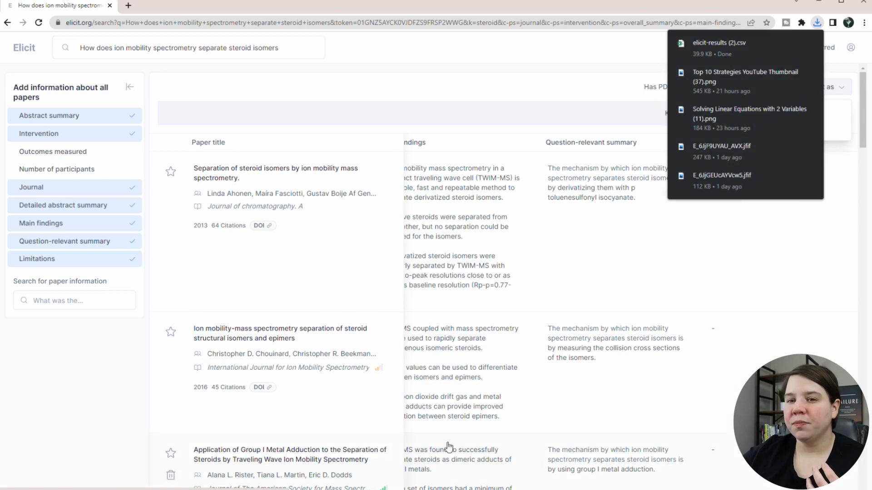
left_click(719, 47)
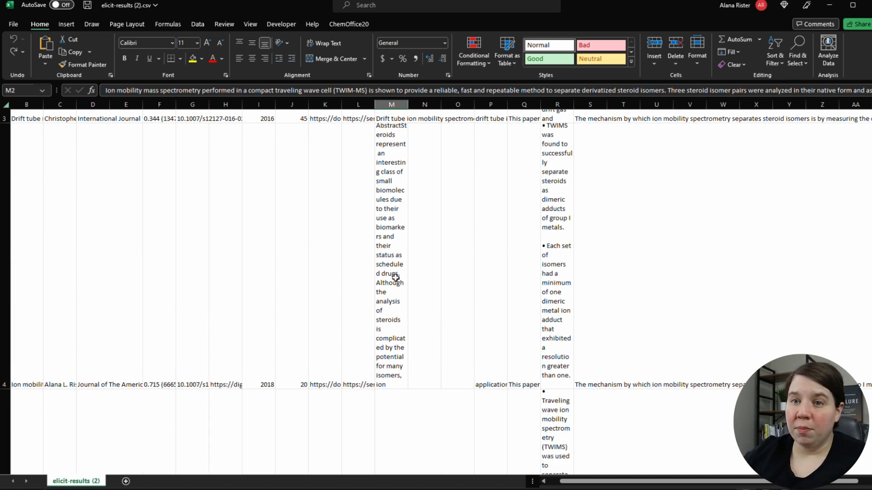
mouse_move(340, 270)
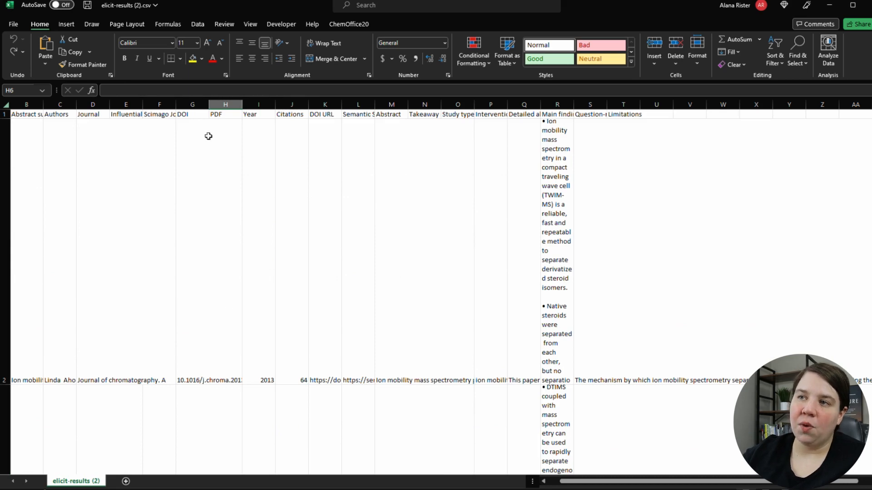
Review elicit-results (2).csv in Excel, then return to the Elicit start page
left_click(191, 115)
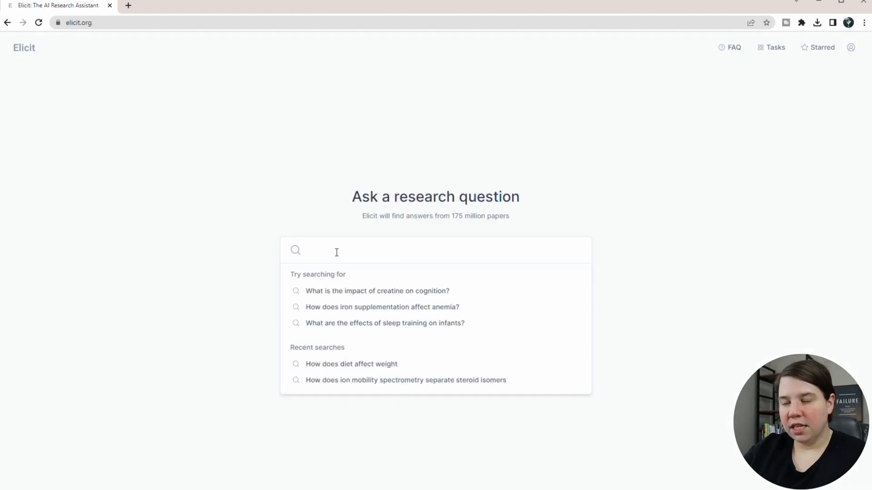
Search 'How does maternal obesity affect placental health' and bring up the addable paper-information columns
type("How")
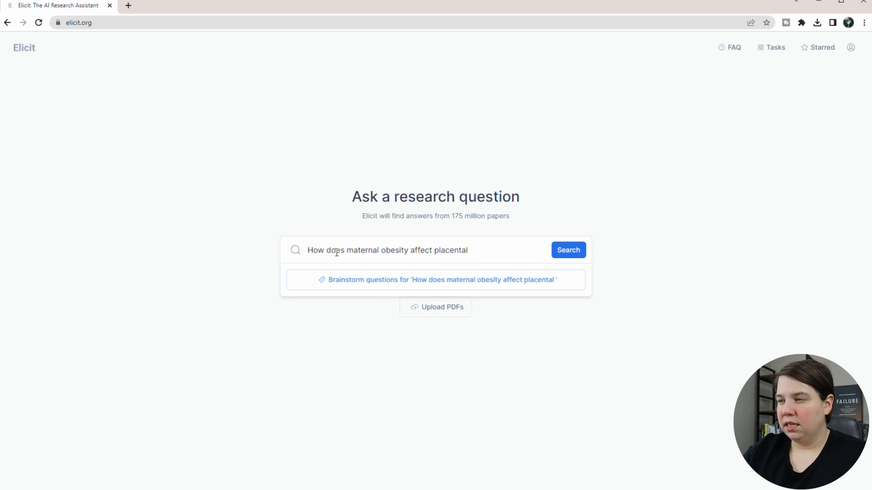
left_click(567, 250)
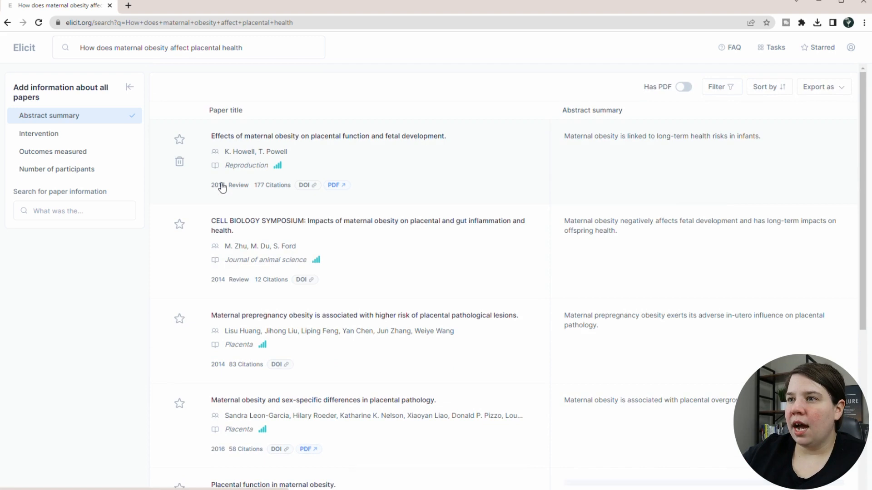
left_click(75, 211)
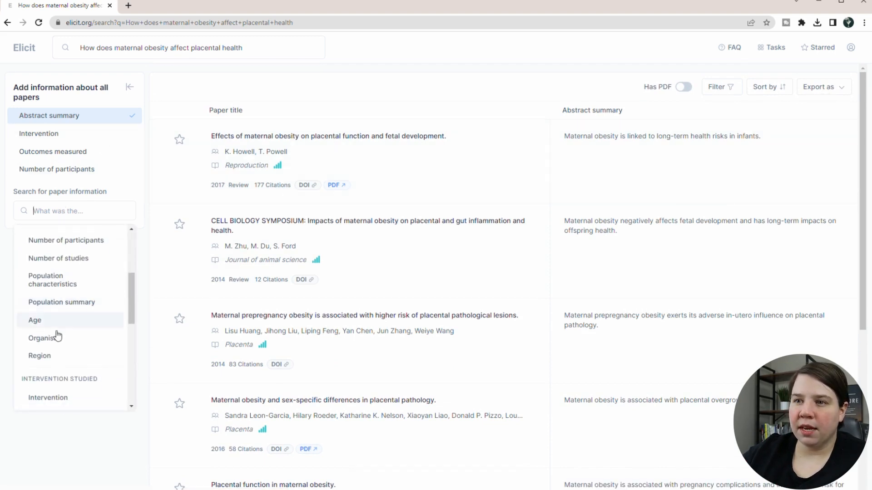
Add the Organism column and review whether each paper studied humans or sows
left_click(43, 338)
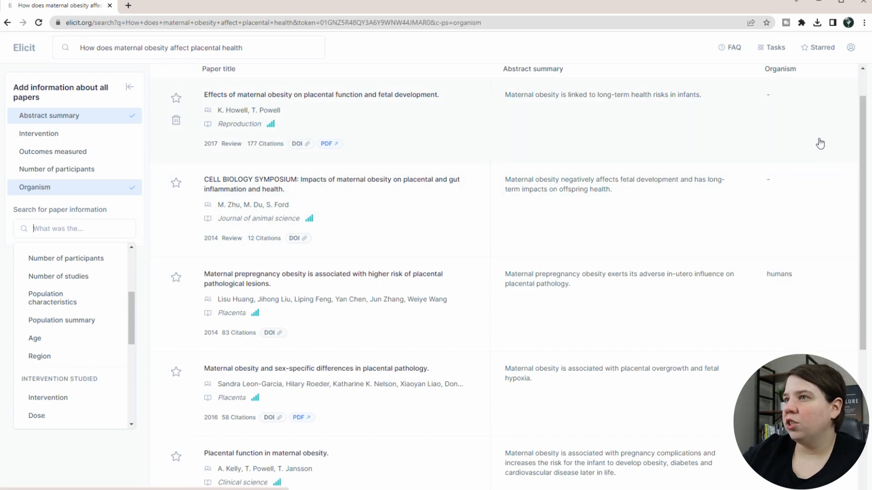
scroll("down", 3)
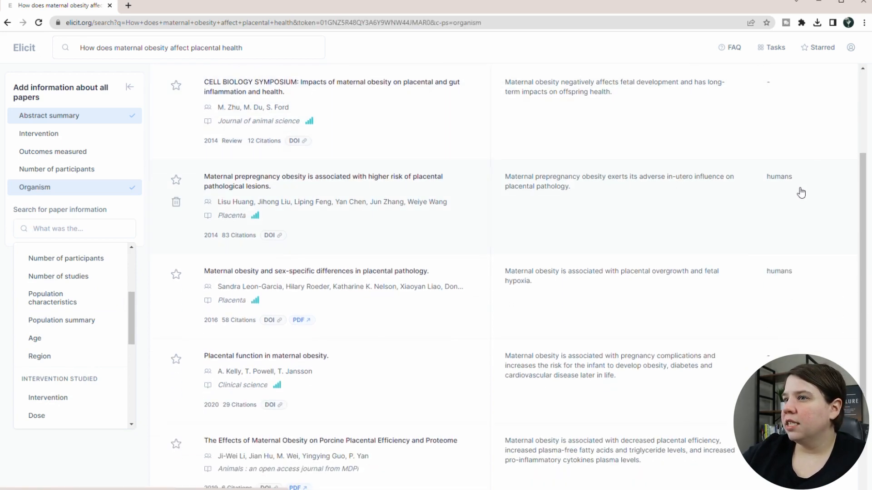
scroll("down", 3)
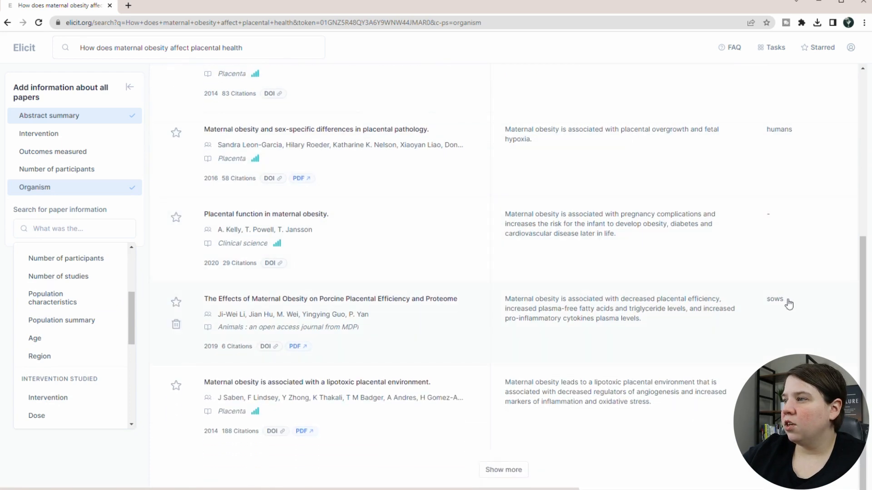
mouse_move(345, 288)
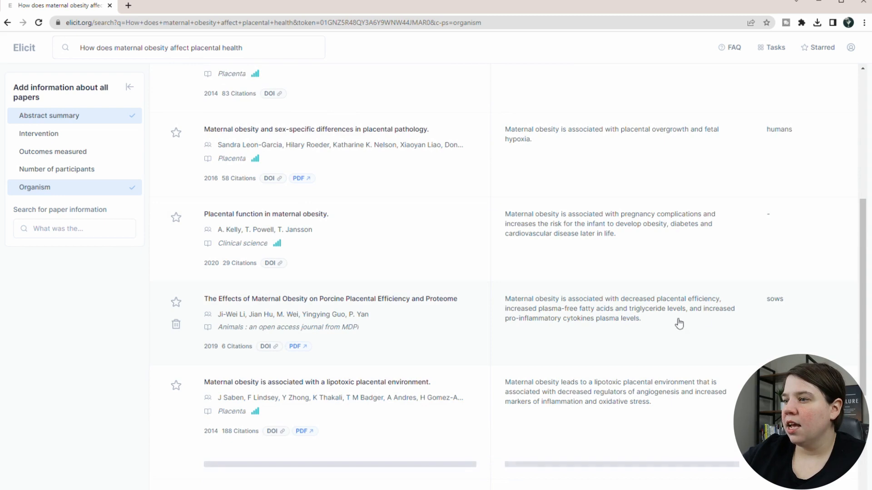
scroll("down", 3)
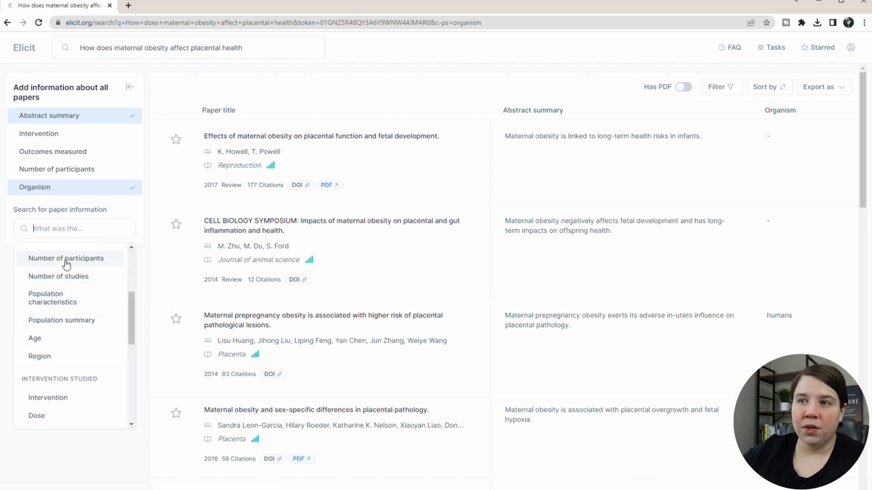
Add the Number of participants column to the placental health results
left_click(66, 258)
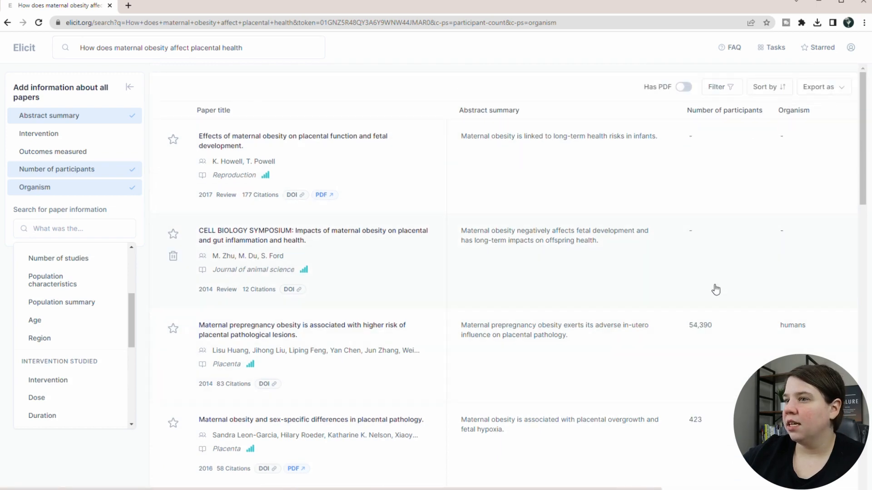
Review the participant counts down the results table, then go to the Tasks page
scroll("down", 3)
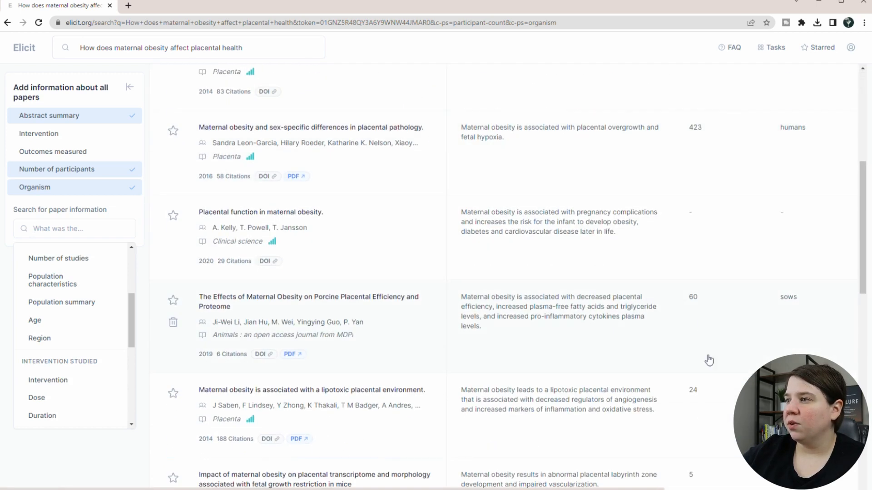
scroll("down", 3)
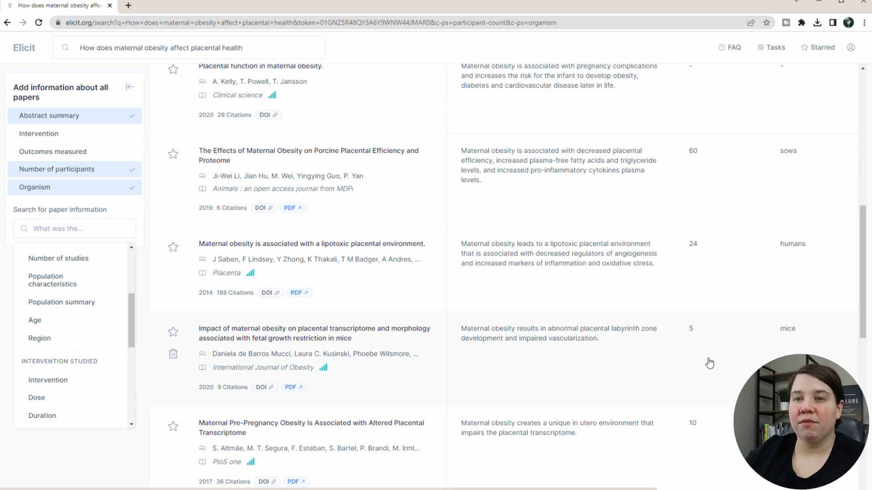
scroll("down", 3)
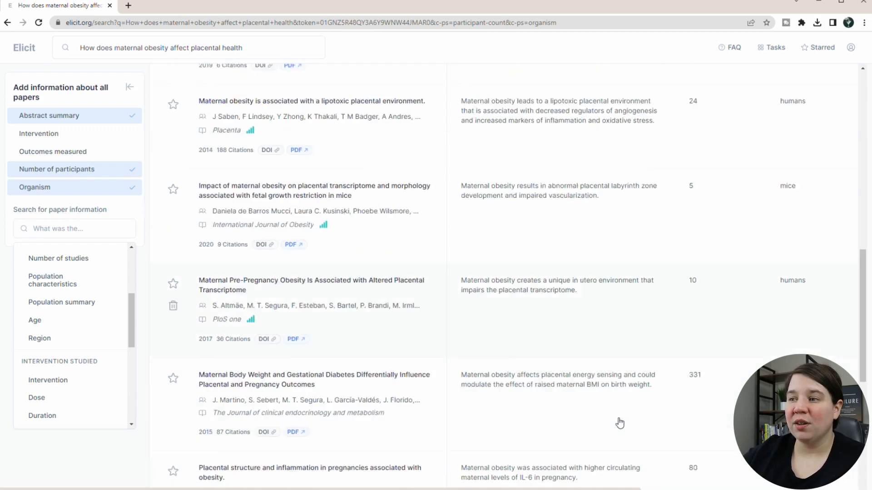
scroll("down", 3)
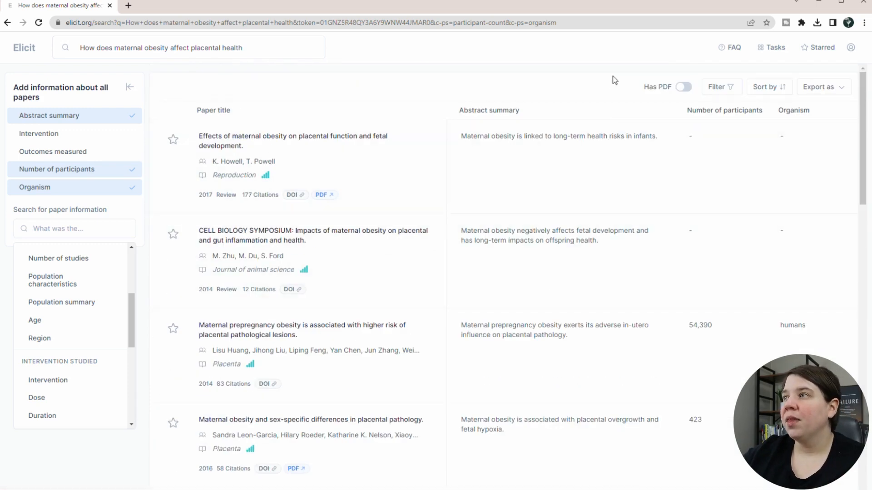
mouse_move(750, 51)
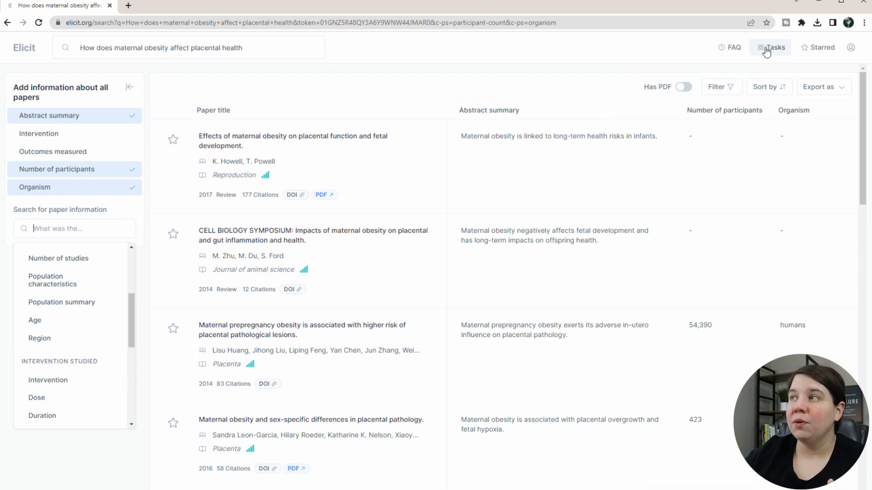
left_click(772, 48)
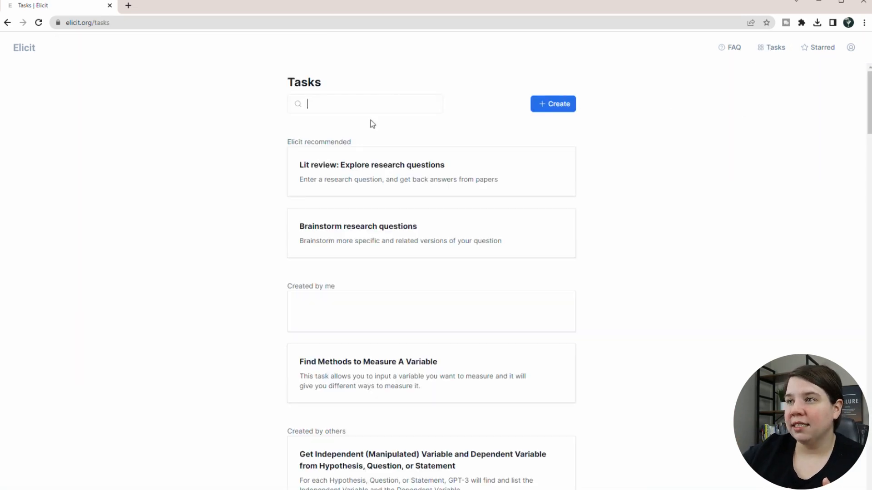
Browse the Tasks list of recommended and user-created tasks such as literature review
scroll("down", 3)
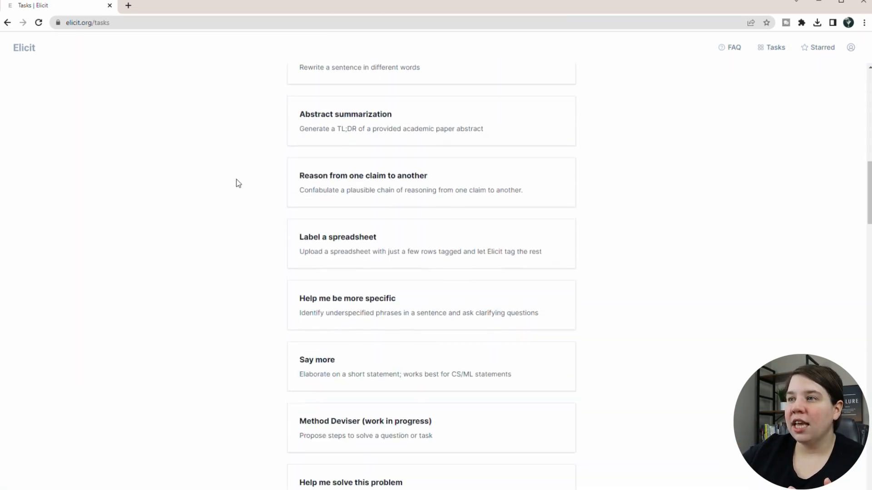
scroll("down", 3)
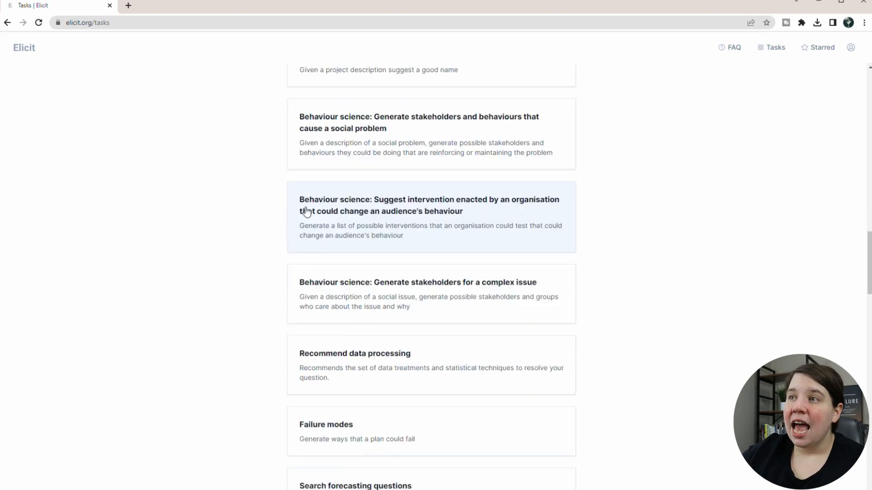
scroll("down", 3)
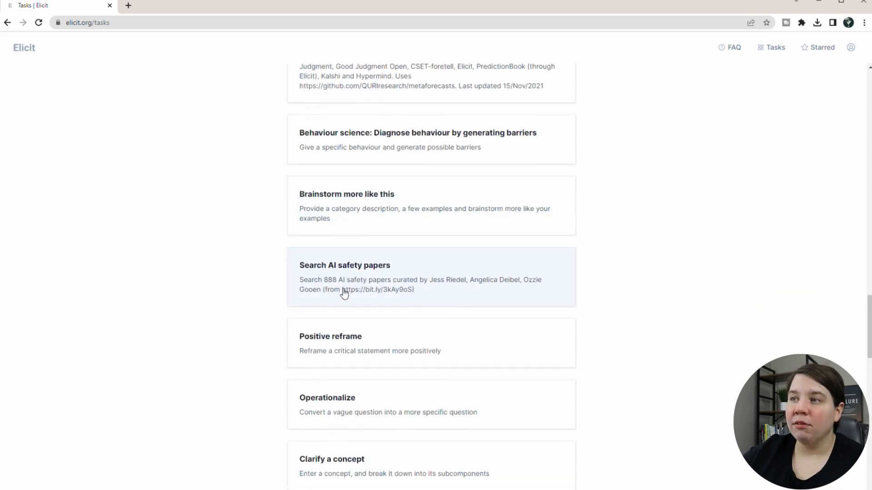
scroll("down", 3)
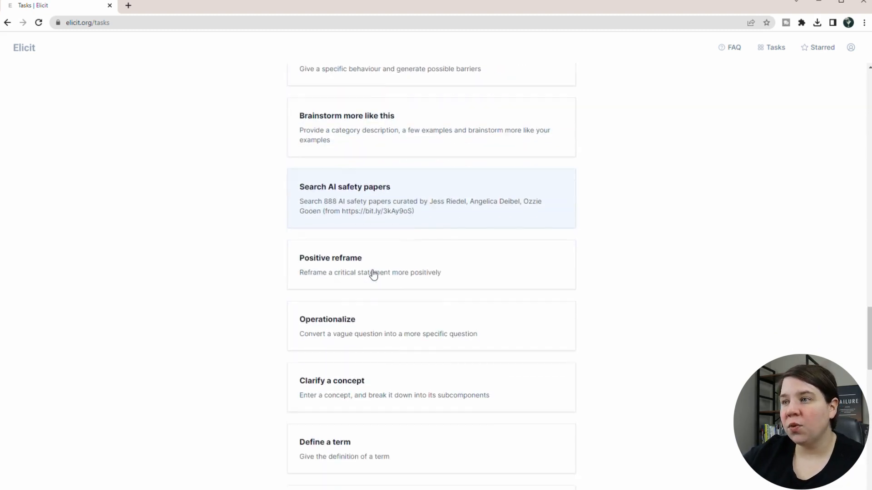
scroll("down", 3)
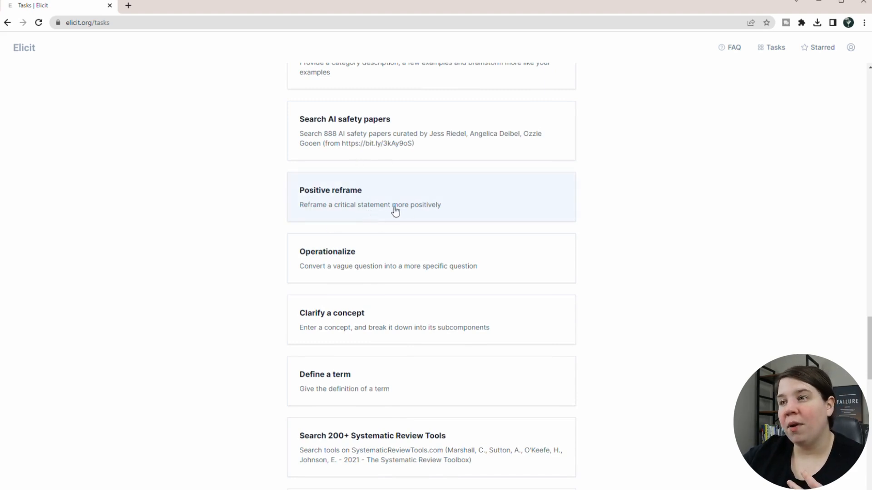
mouse_move(440, 272)
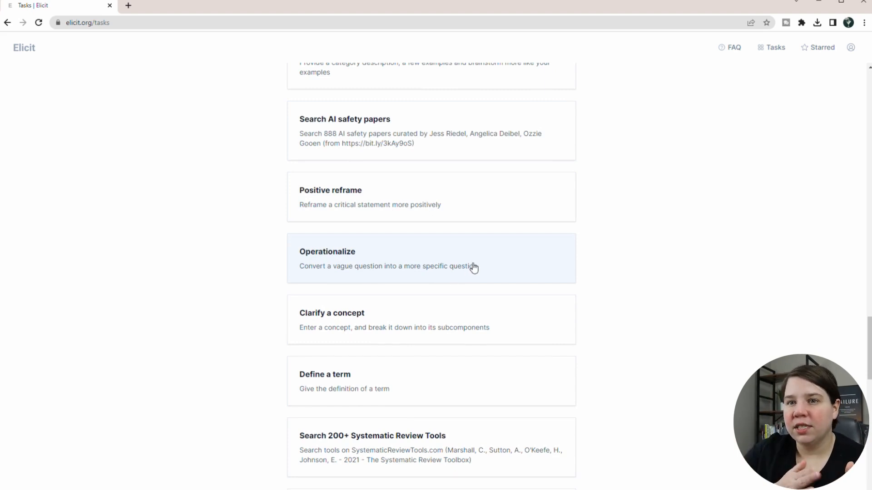
scroll("down", 3)
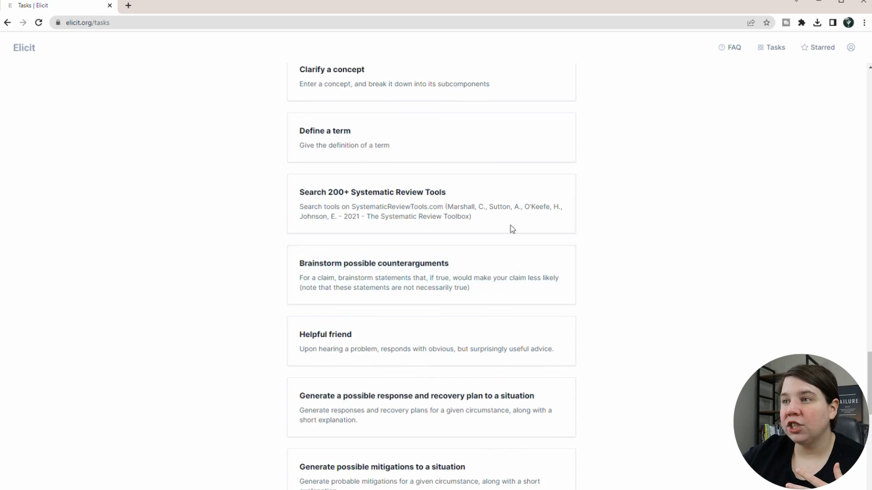
scroll("down", 3)
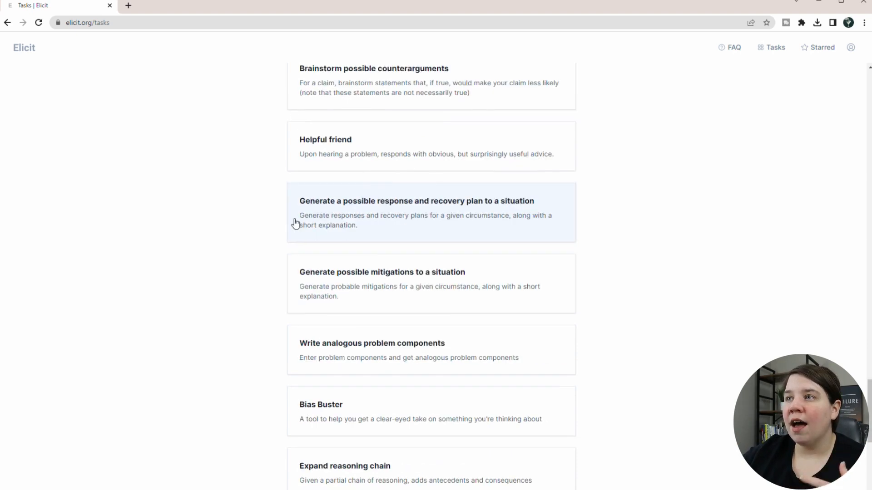
scroll("down", 3)
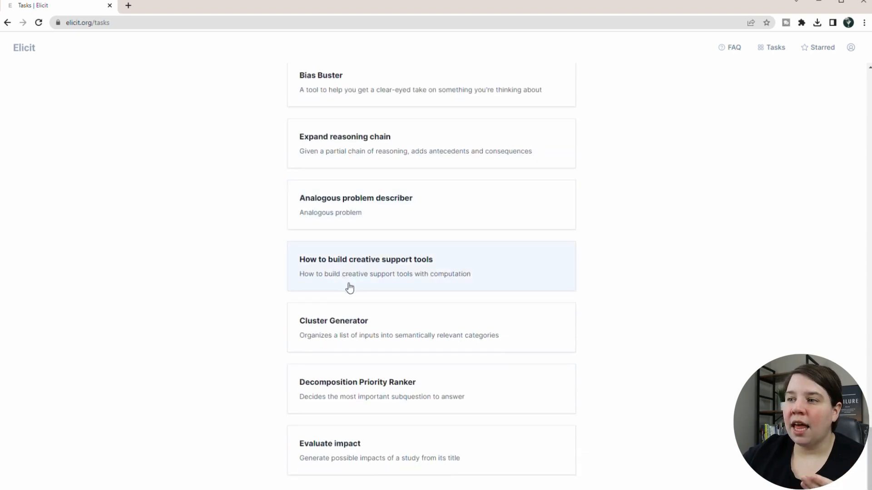
scroll("down", 3)
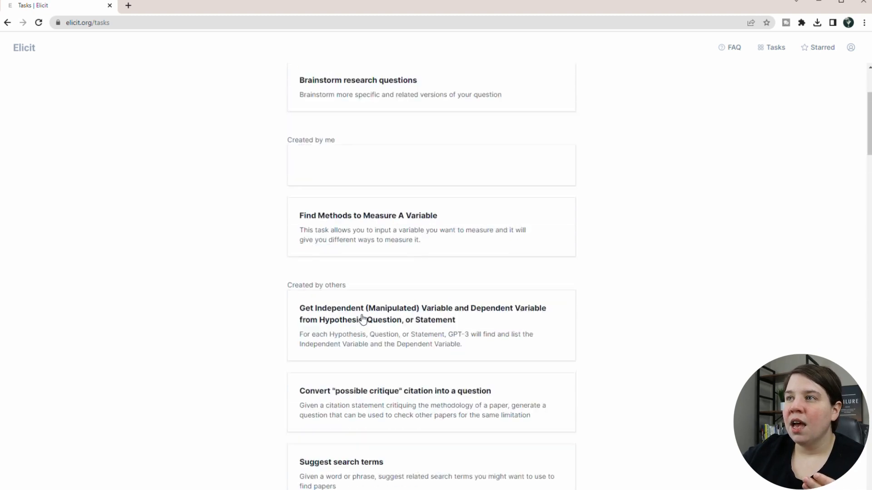
scroll("down", 3)
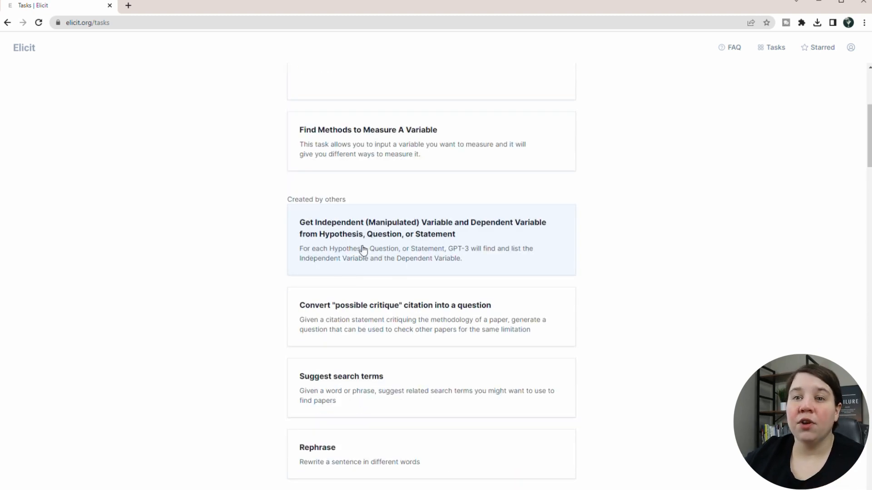
mouse_move(382, 232)
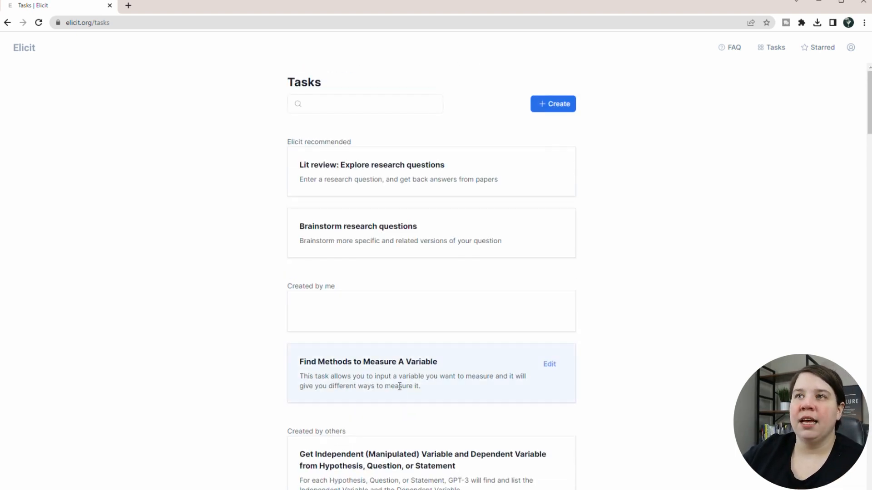
mouse_move(400, 391)
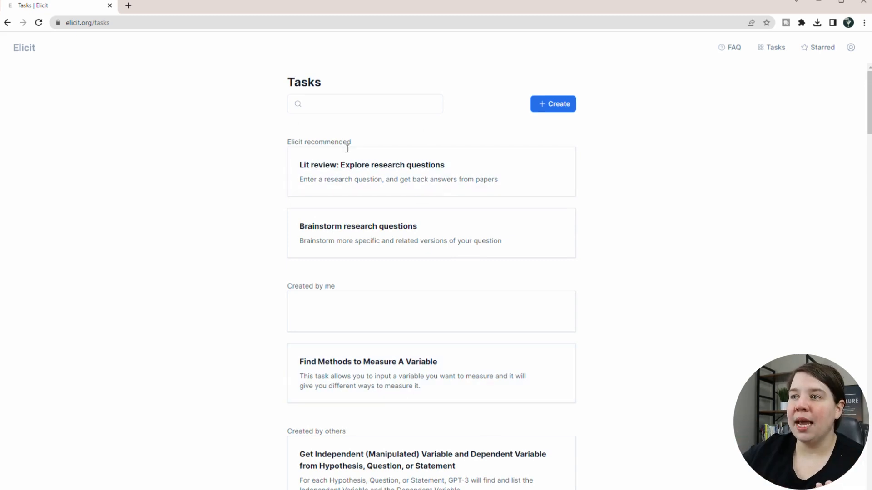
Return to the Elicit home page with the empty research-question box
left_click(24, 48)
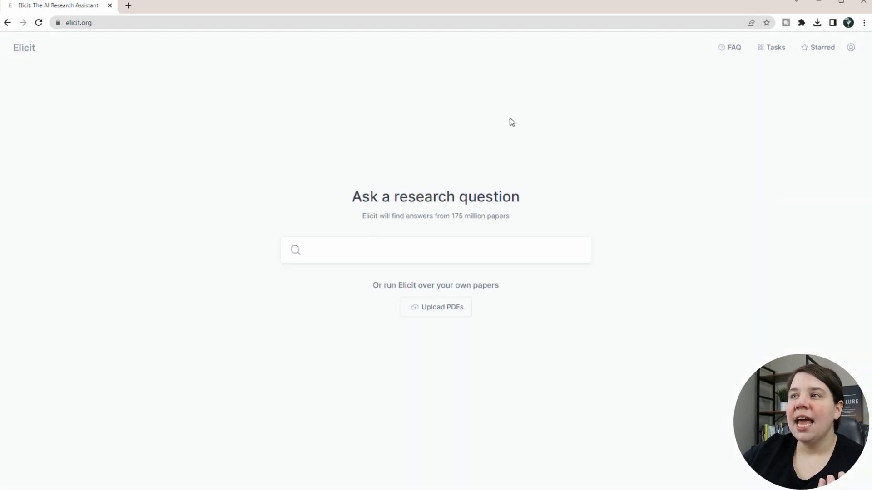
mouse_move(398, 211)
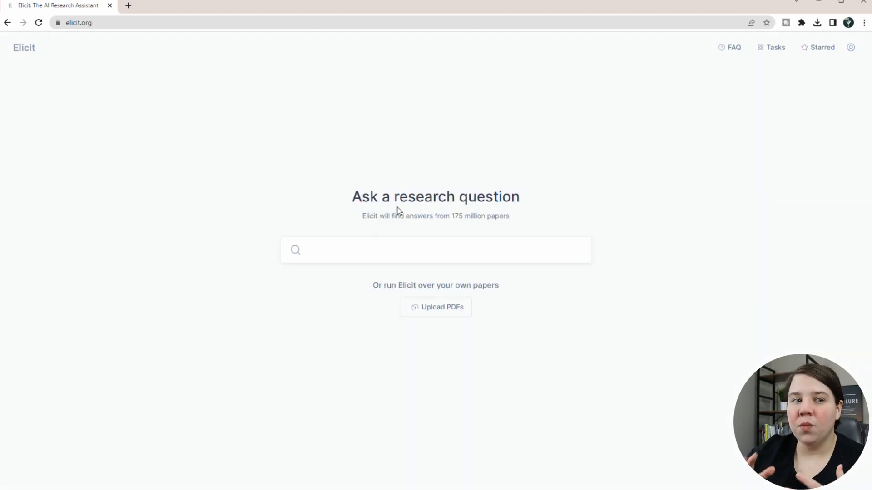